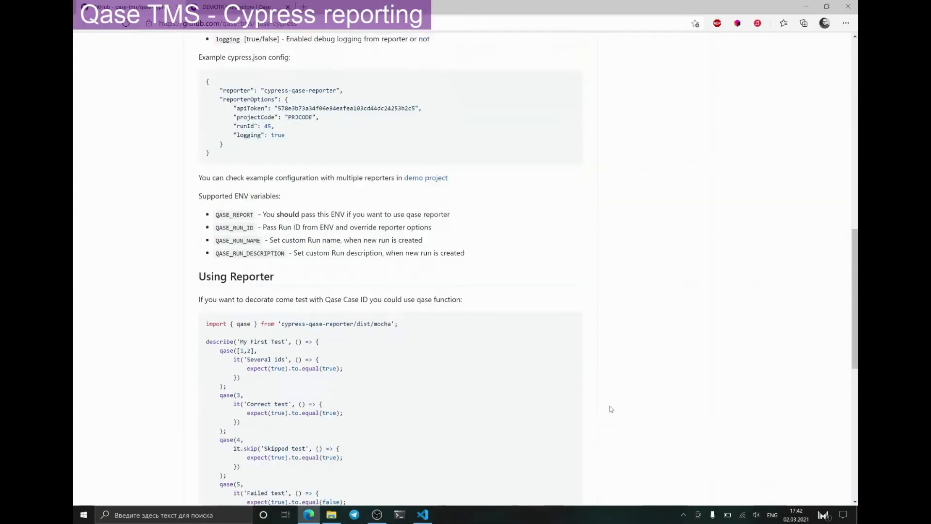
Review package.json, then open cypress.json, which holds only an empty JSON object
scroll("up", 3)
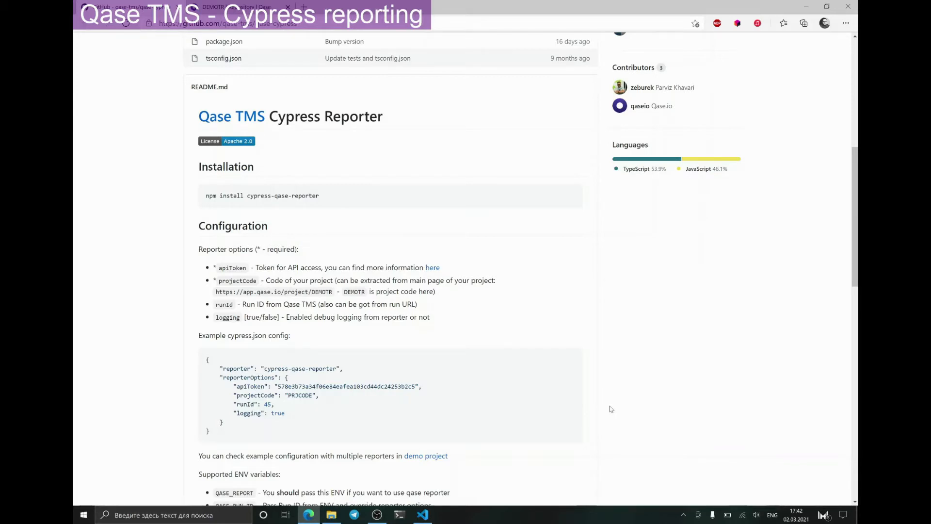
mouse_move(846, 23)
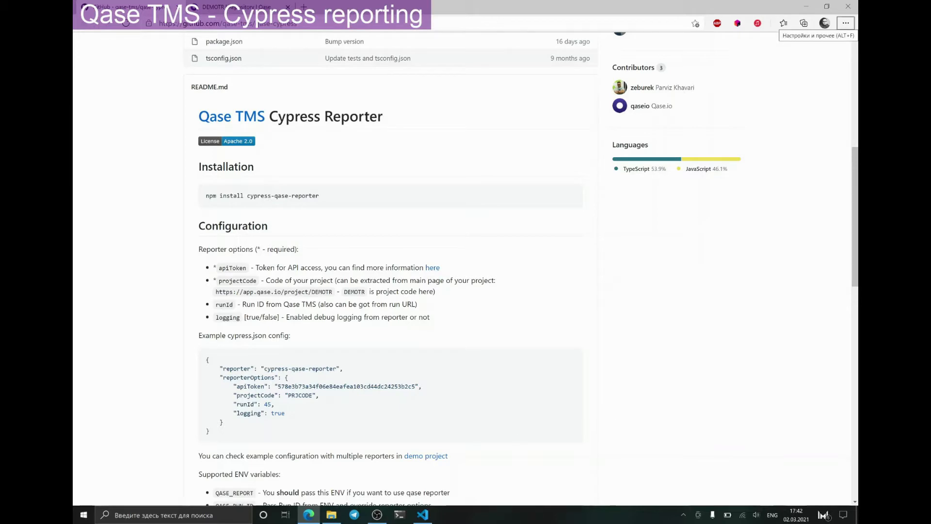
left_click(422, 515)
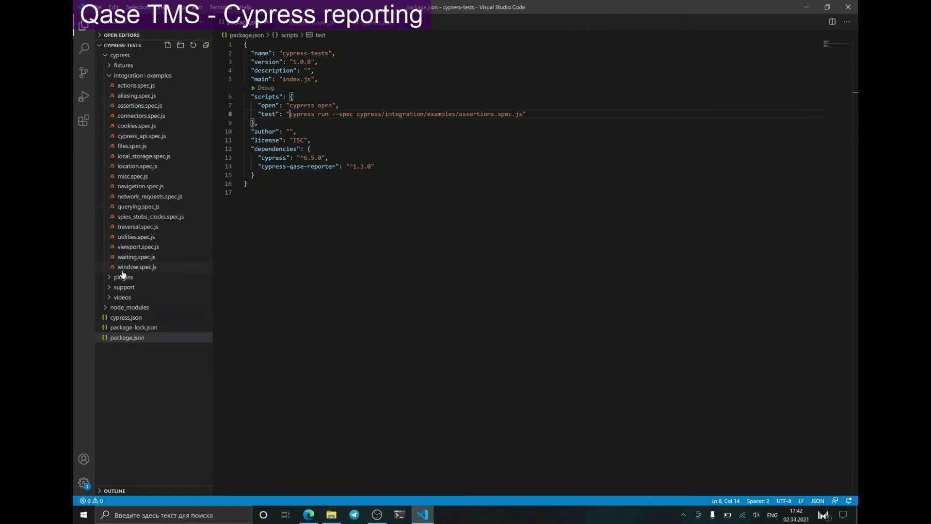
mouse_move(139, 277)
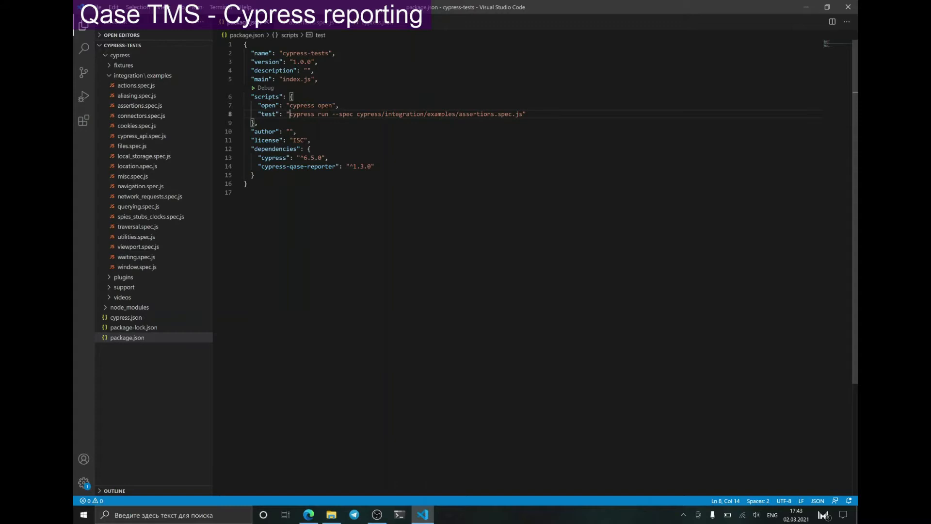
left_click(126, 318)
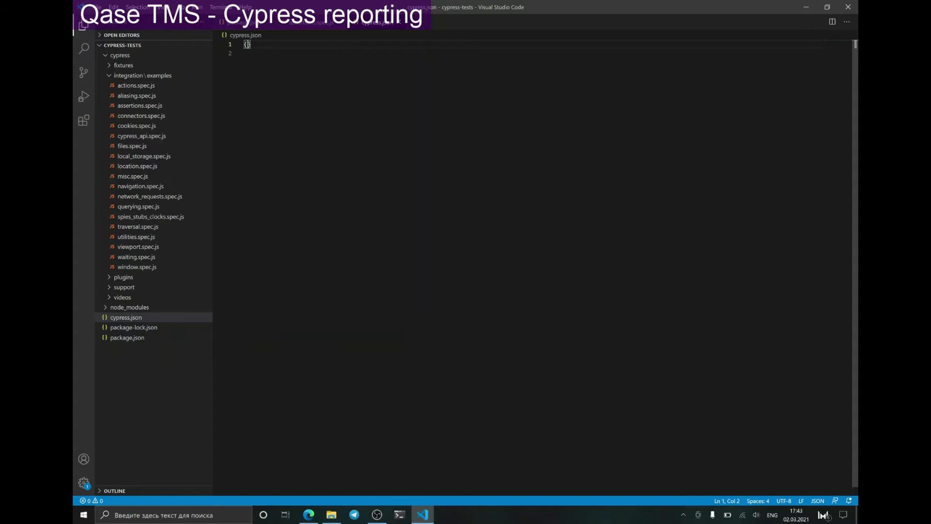
Split cypress.json's empty braces across lines and return to the reporter README
key("enter")
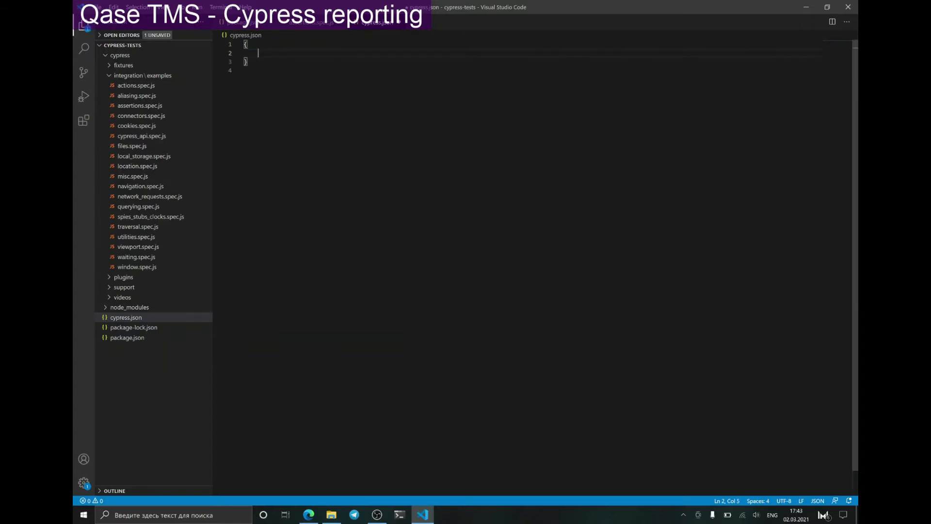
mouse_move(126, 317)
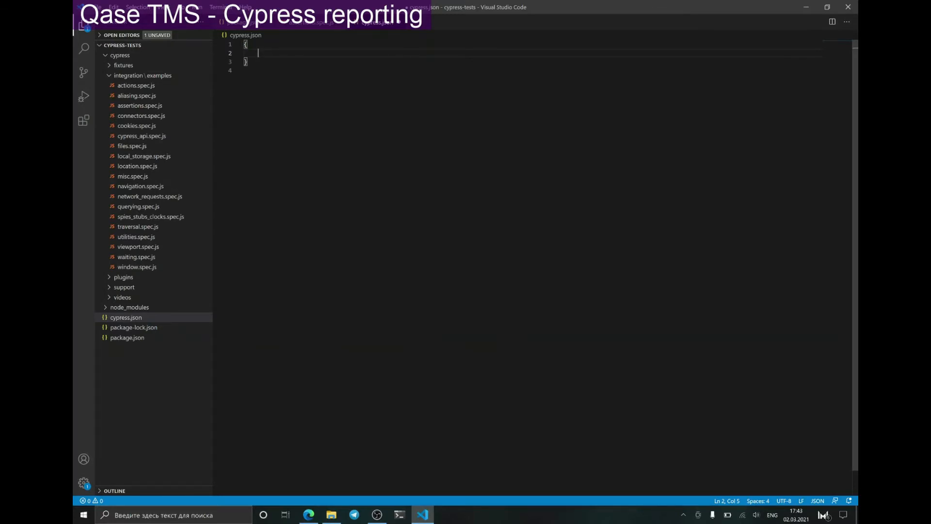
left_click(309, 515)
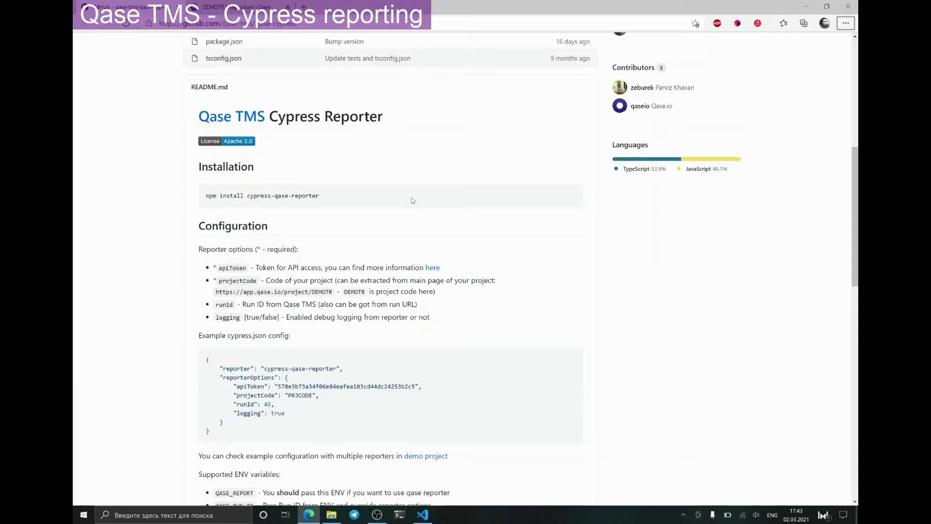
Copy the README's example reporter config and switch to the Qase DemoTry repository
scroll("down", 3)
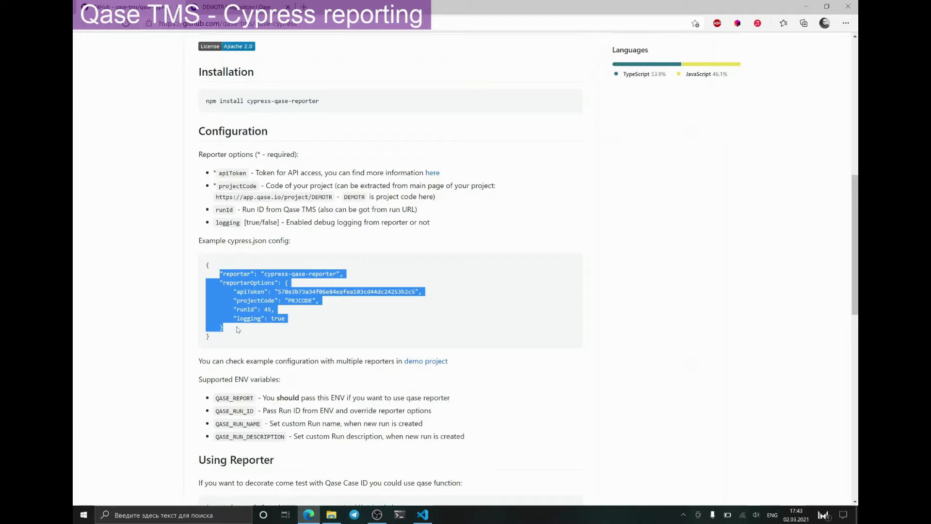
left_click(421, 515)
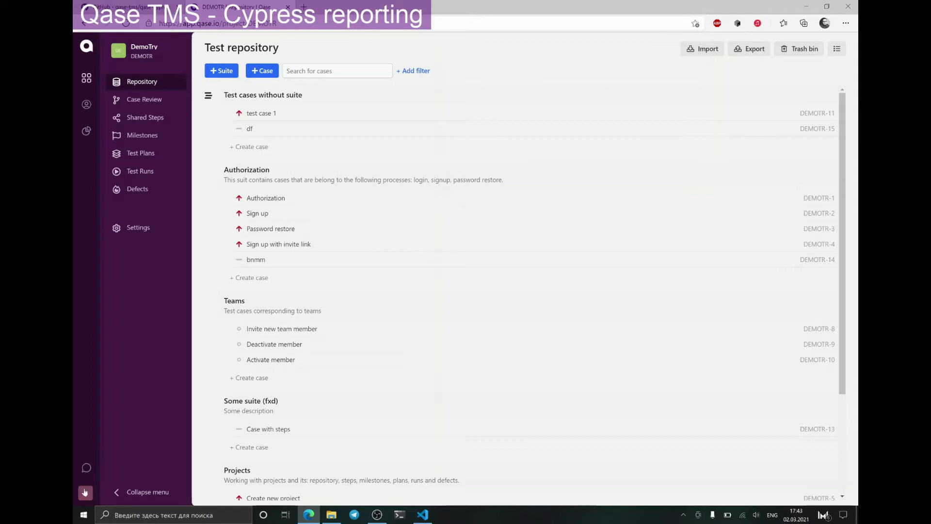
Generate a Qase API token titled 'Example' and copy its value
left_click(85, 492)
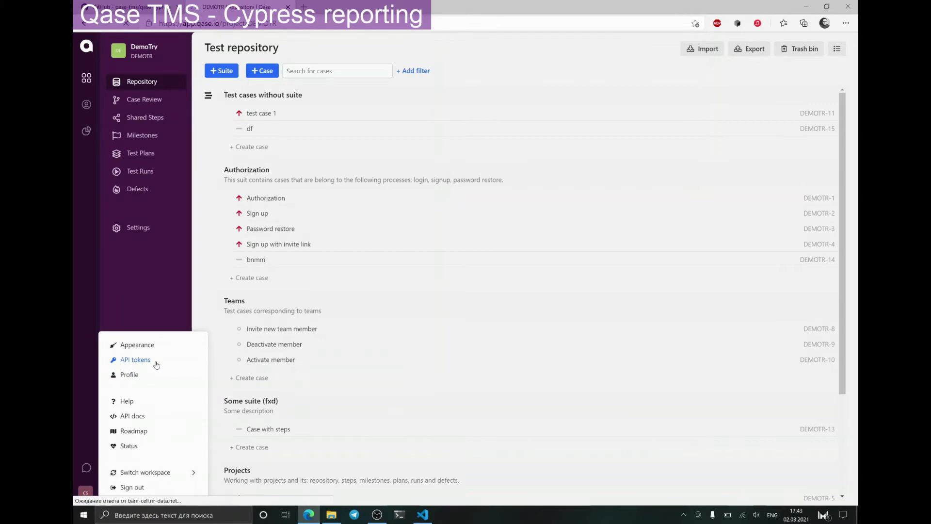
left_click(135, 360)
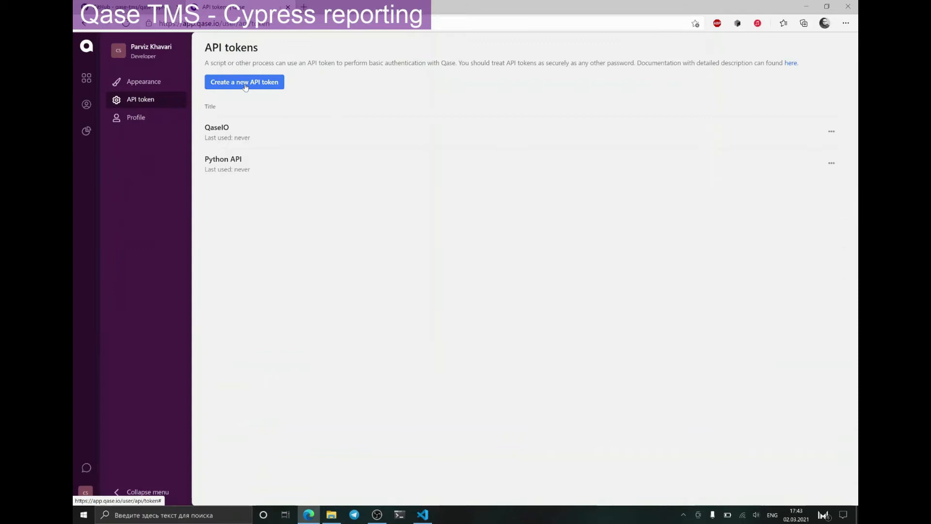
left_click(244, 82)
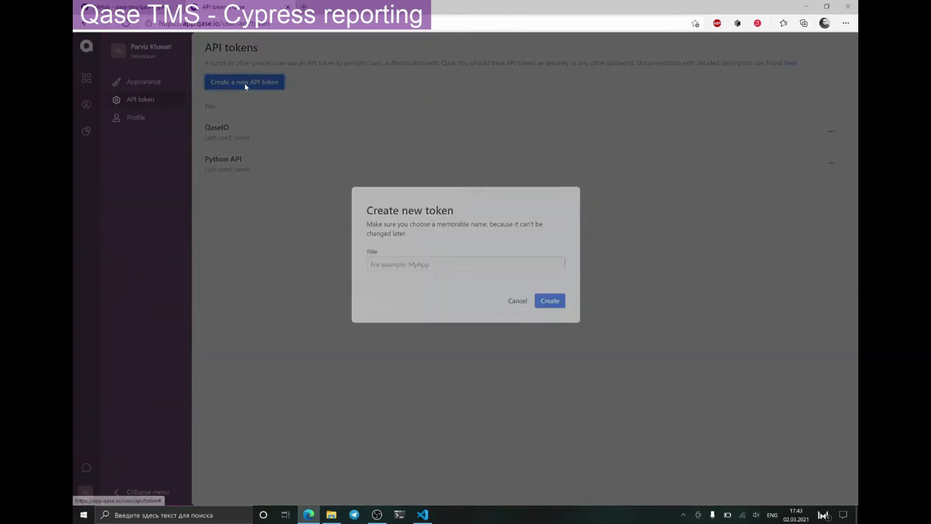
type("Exa")
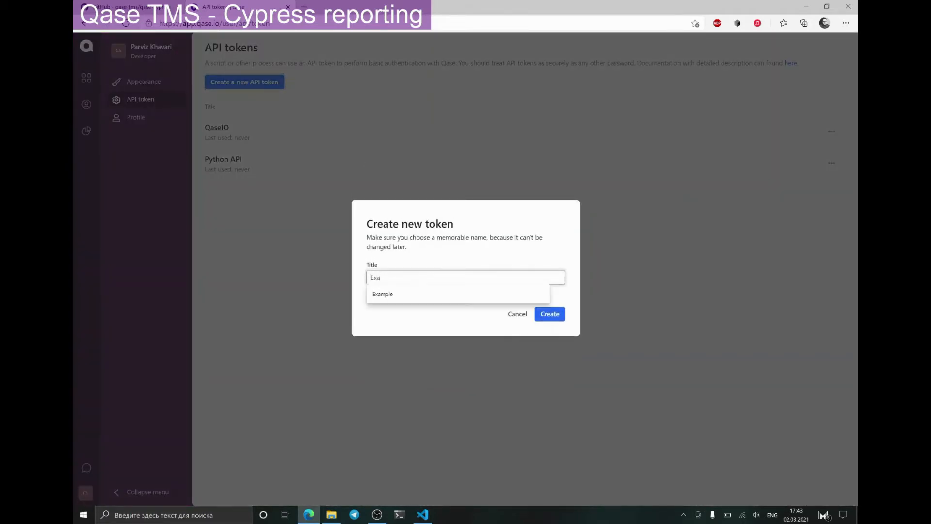
left_click(383, 294)
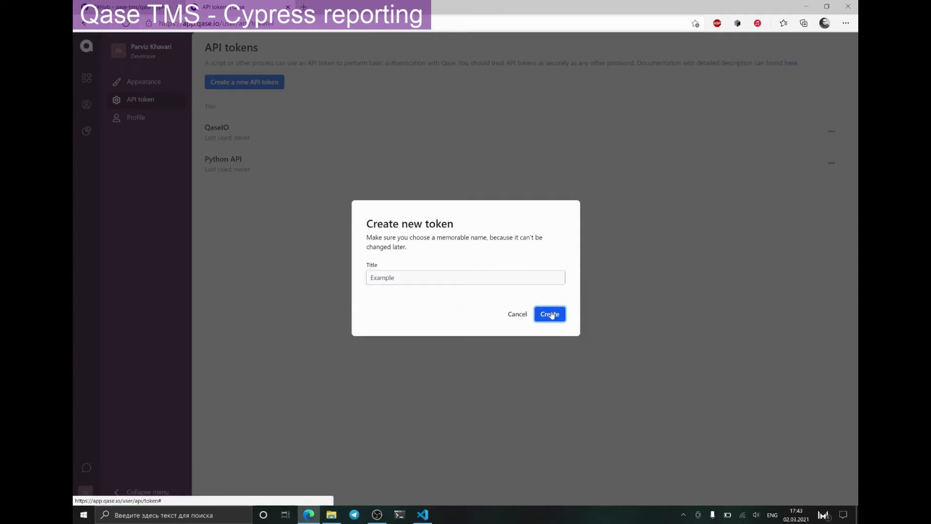
left_click(549, 314)
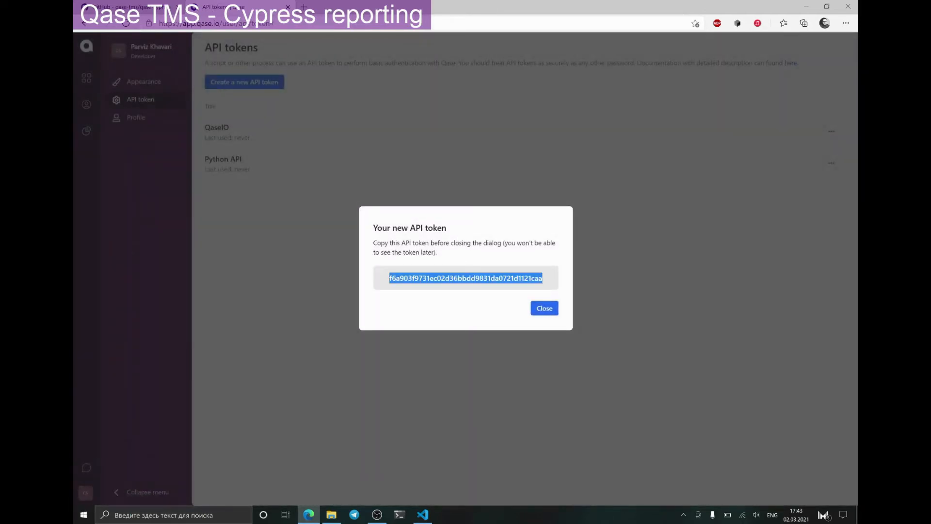
left_click(137, 6)
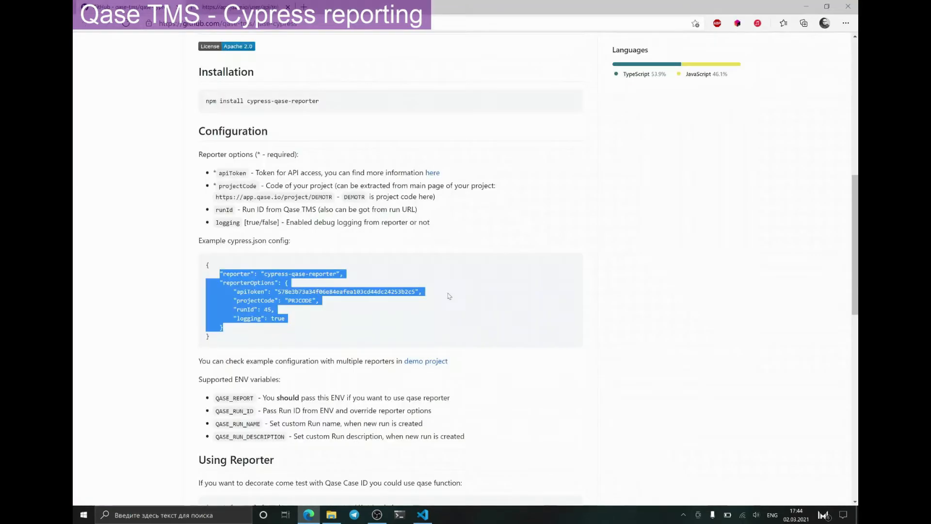
Fill cypress.json with the Qase reporter config, new token and project code DEMOTR, removing runId
left_click(423, 516)
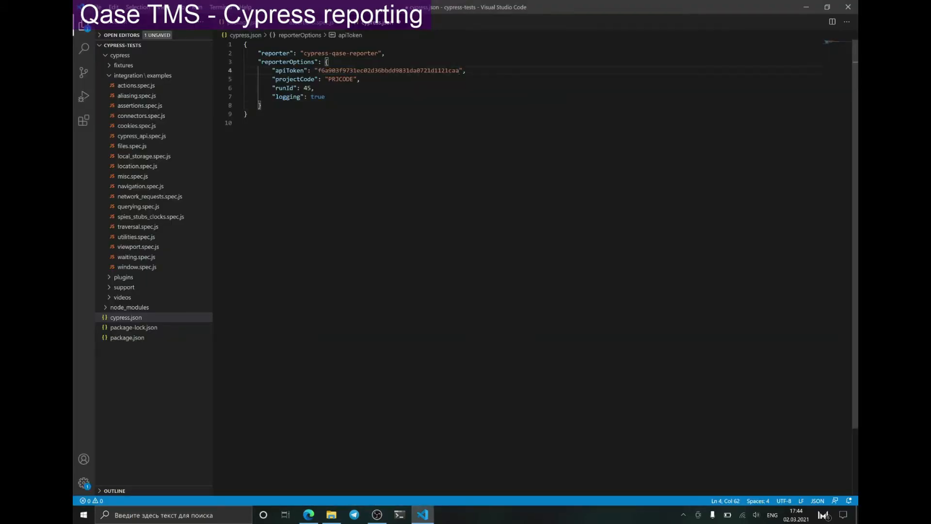
left_click(344, 79)
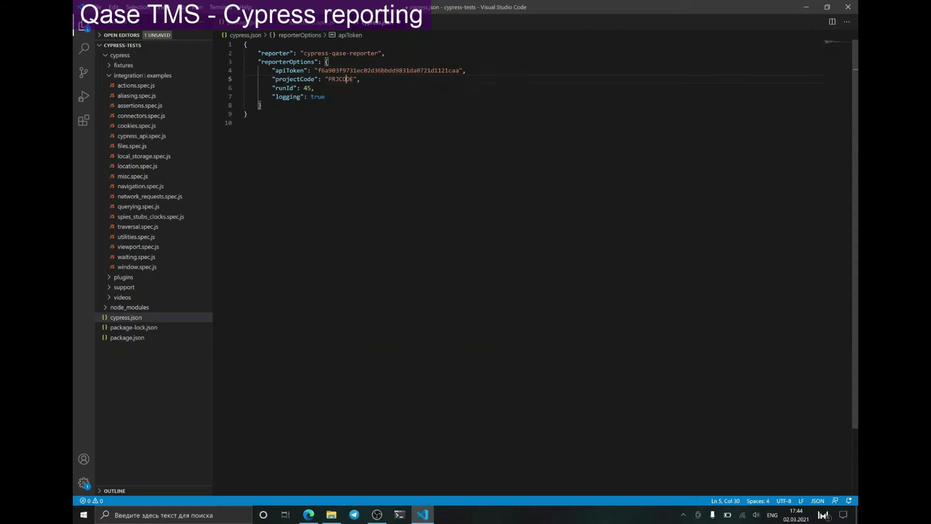
left_click(308, 514)
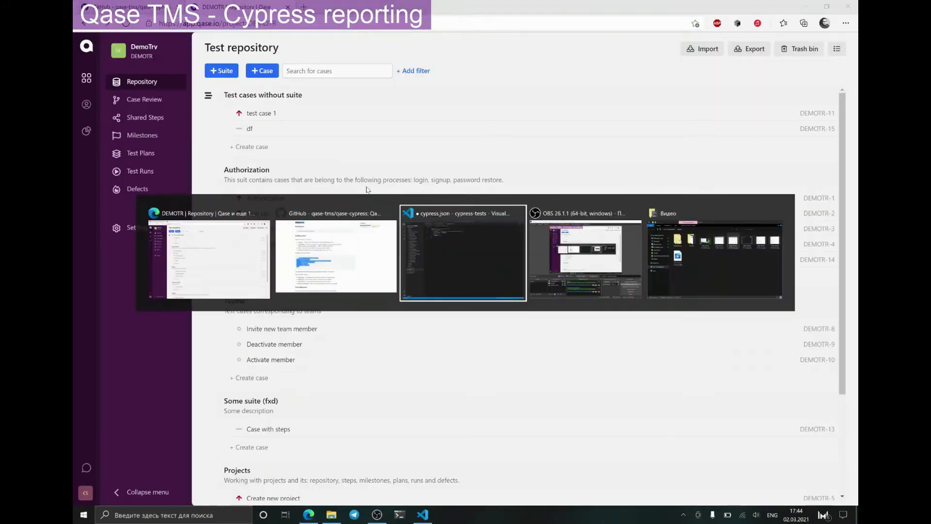
left_click(463, 256)
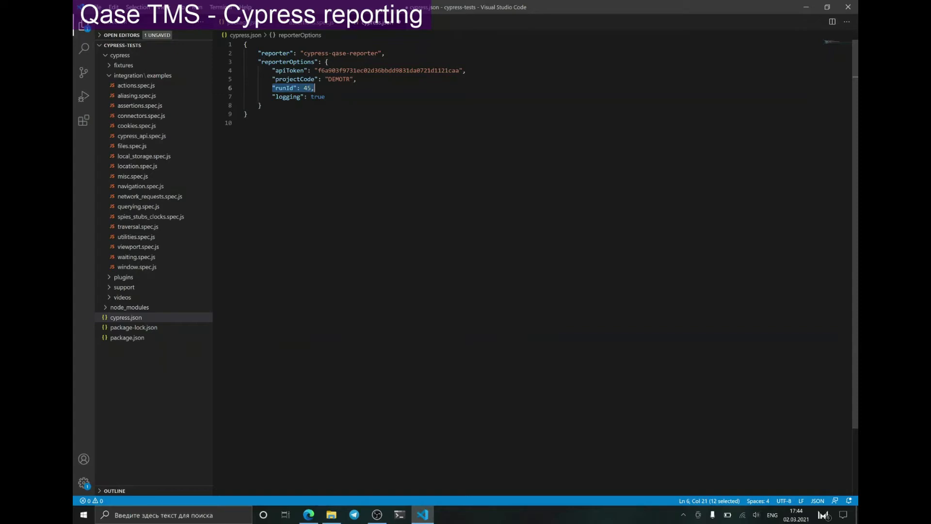
key("Delete")
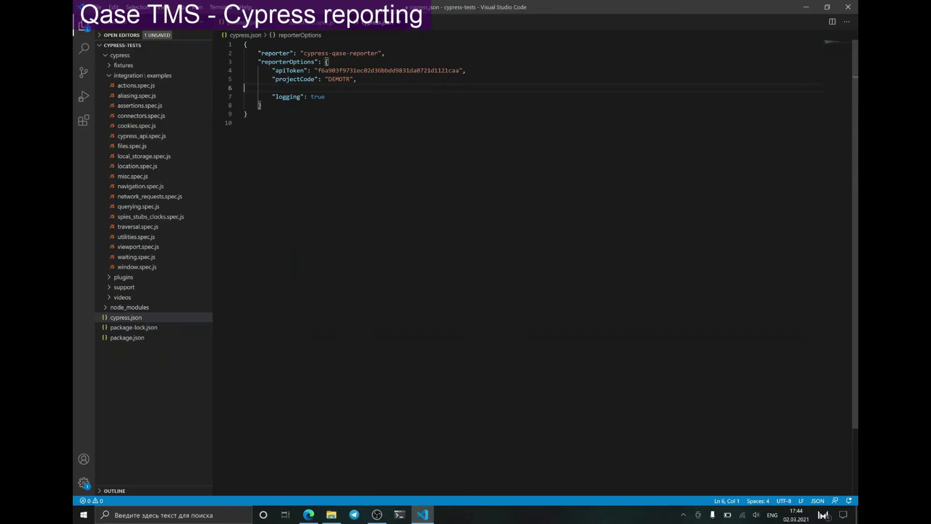
key("Backspace")
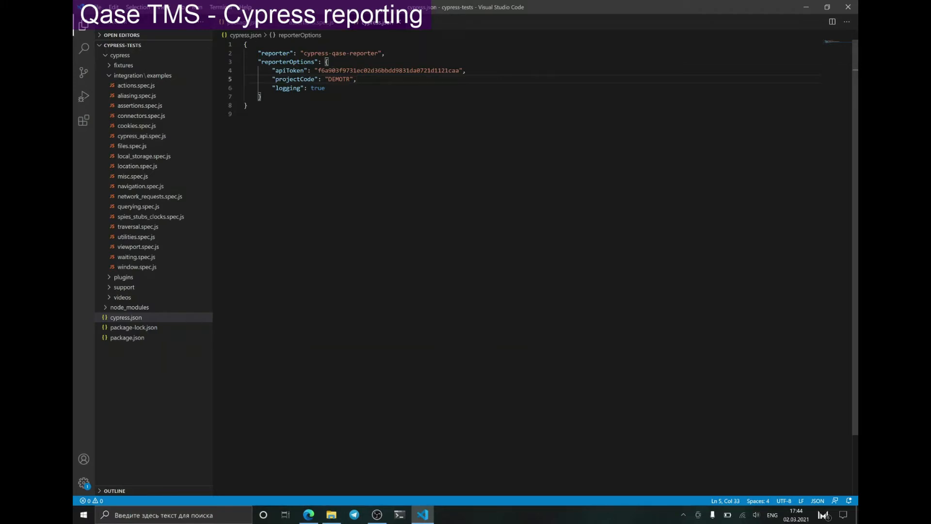
left_click(139, 105)
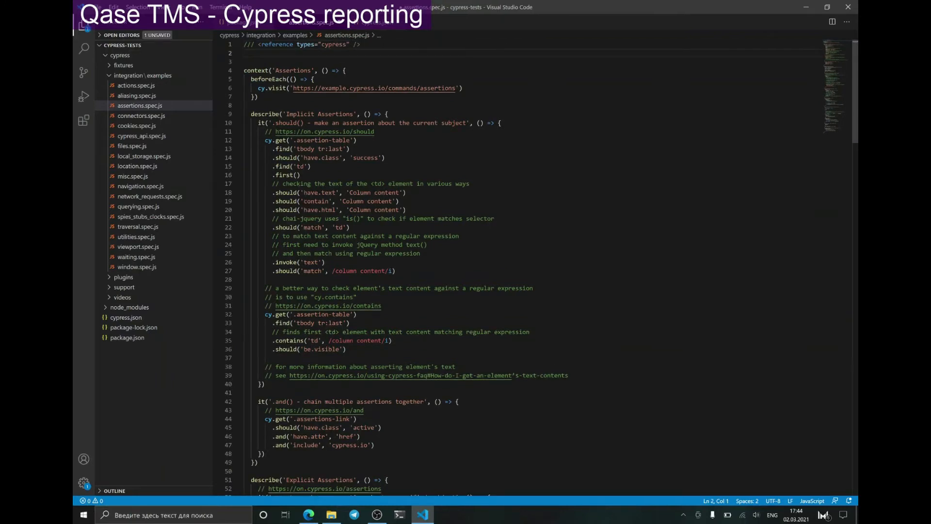
Import { qase } from cypress-qase-reporter/dist/mocha and start wrapping the first test in qase()
type("import {  } from \"module\";")
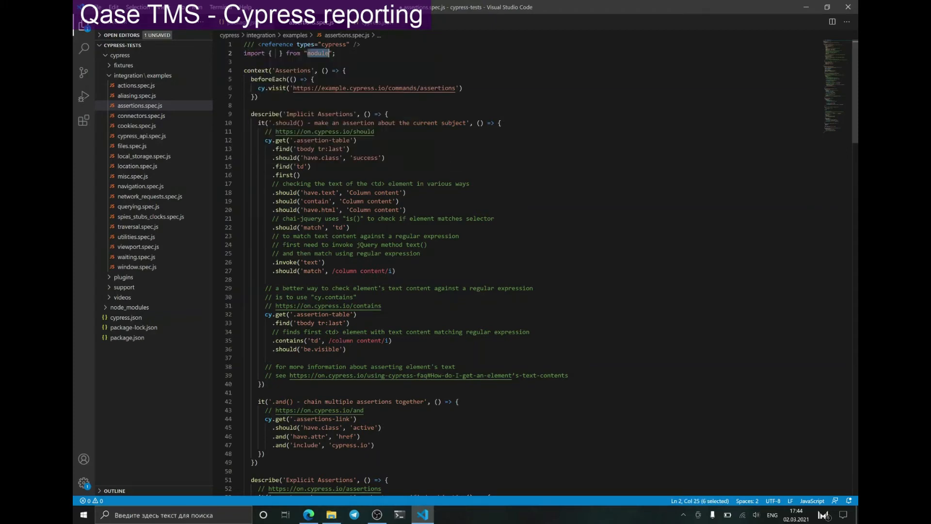
type("cp")
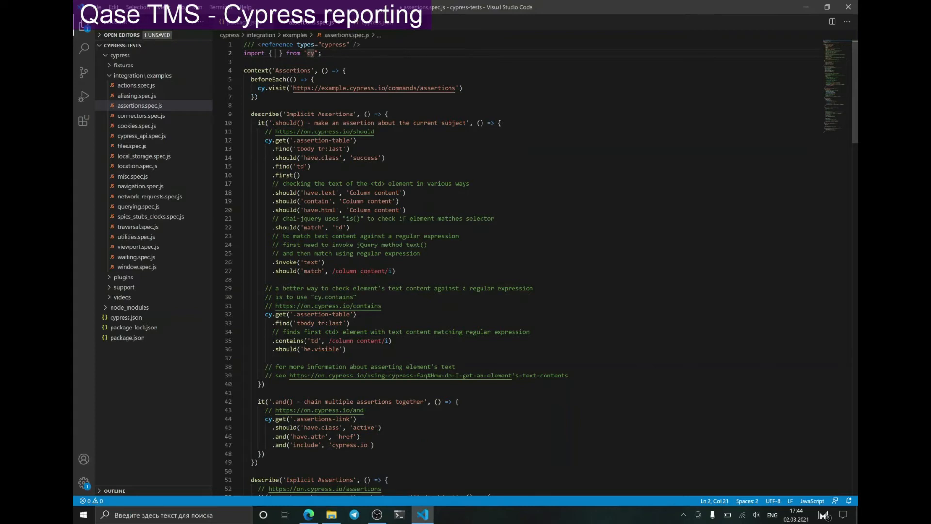
type("cypress-qase-reporter")
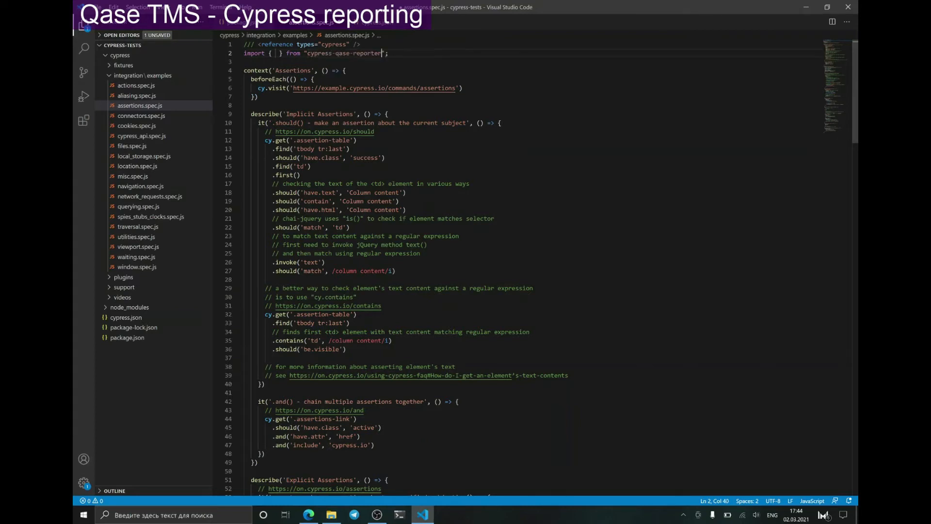
type("/dist/mocha")
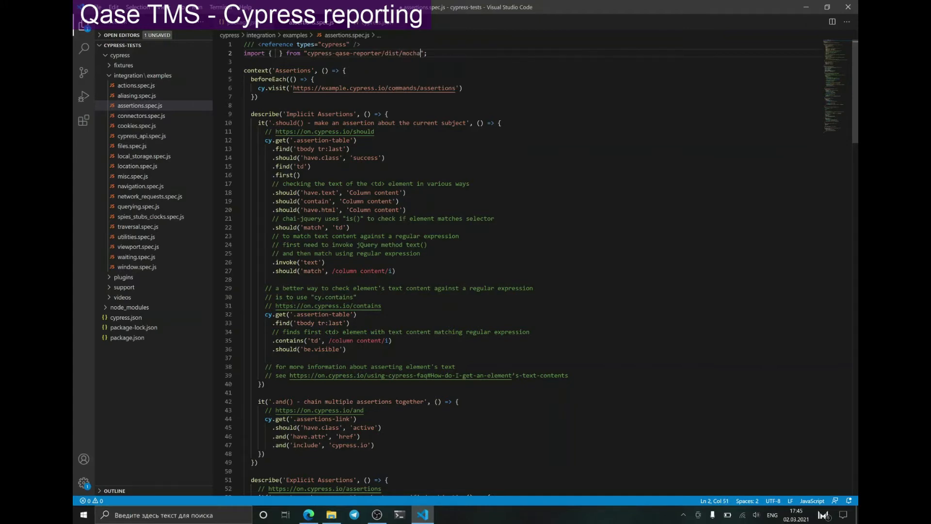
left_click(279, 44)
type(" qase")
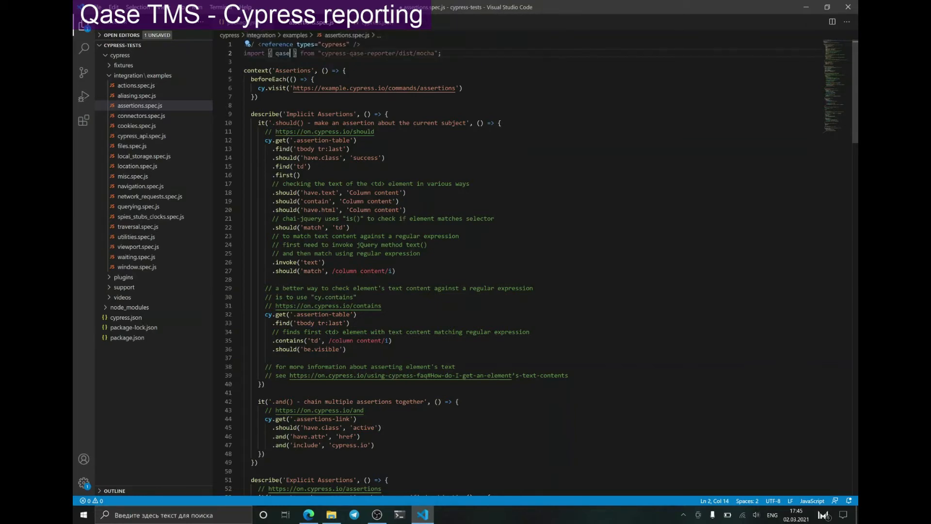
double_click(284, 53)
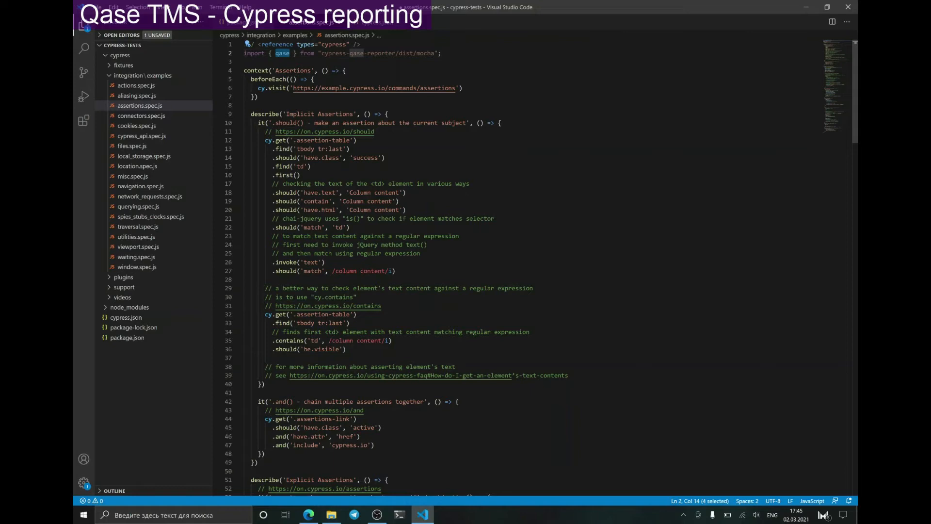
left_click(259, 123)
type("qase(")
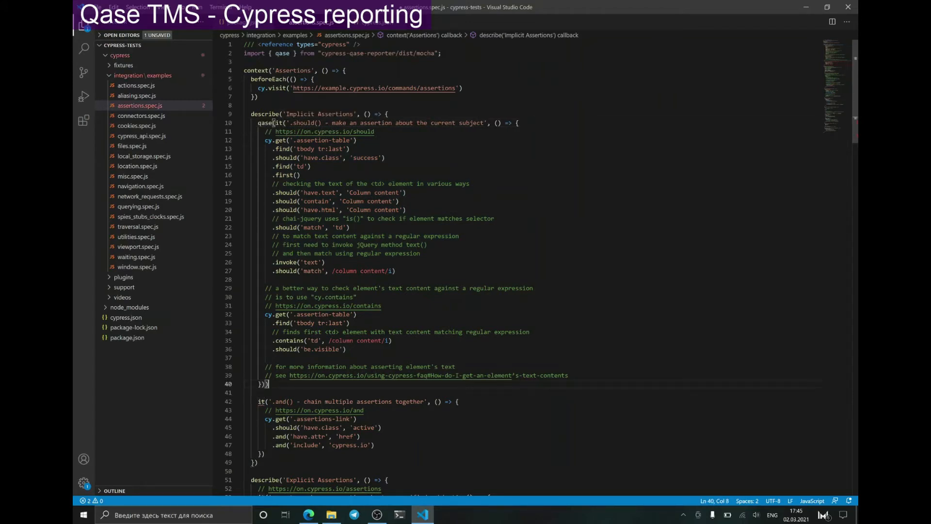
Pass case IDs [1, 2] to the first test's qase() call, save, and open package.json
left_click(278, 123)
type(", ")
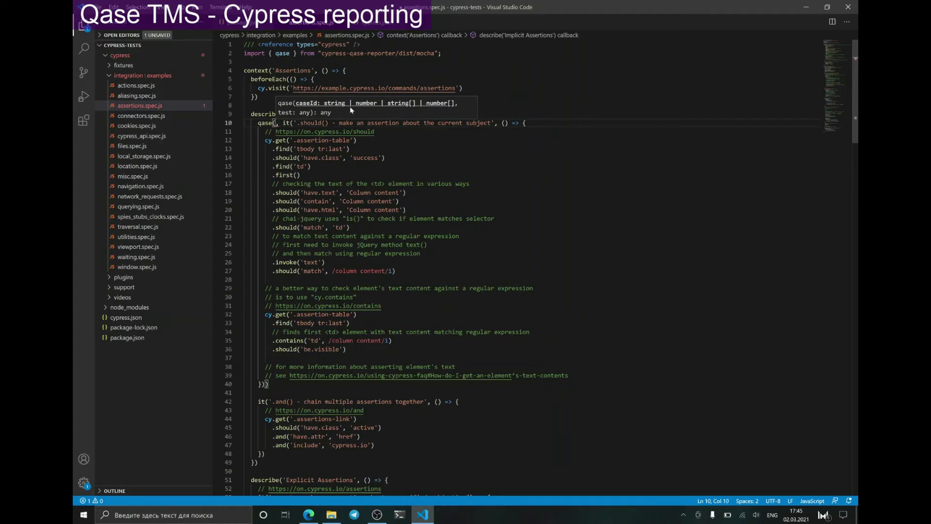
mouse_move(450, 113)
type("[1, 2]")
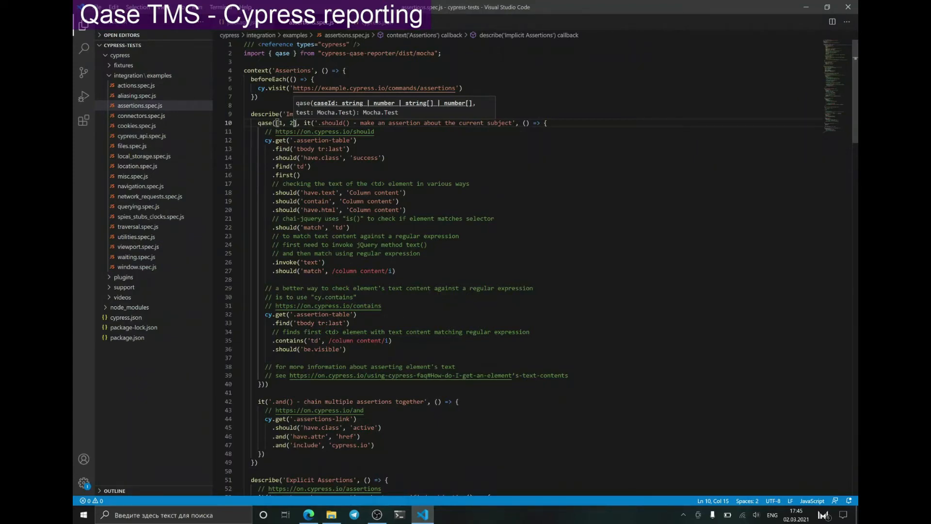
mouse_move(342, 28)
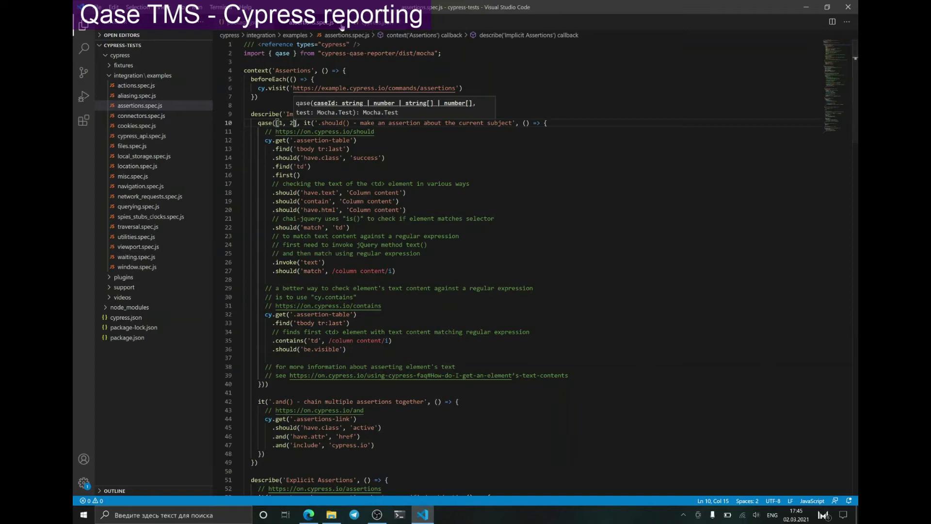
left_click(127, 338)
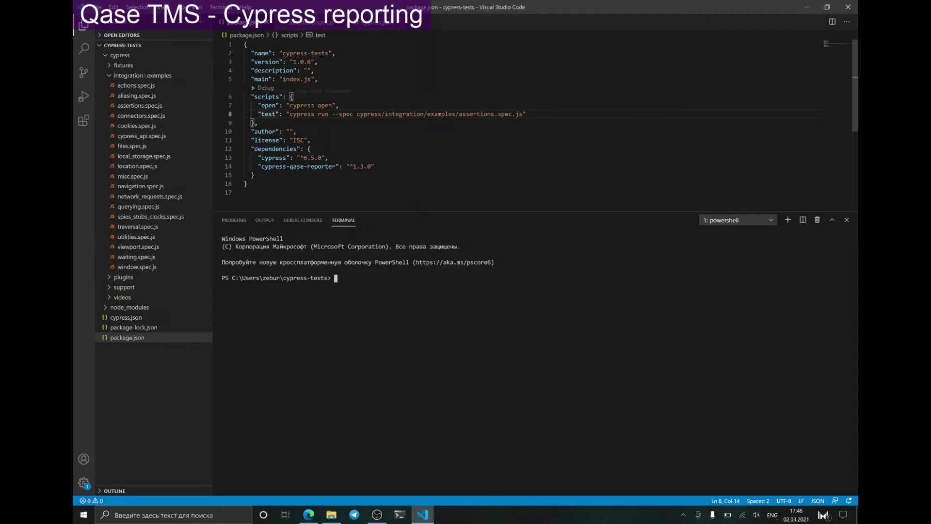
Bring up the README's Supported ENV variables section listing QASE_REPORT and QASE_RUN_ID
left_click(308, 516)
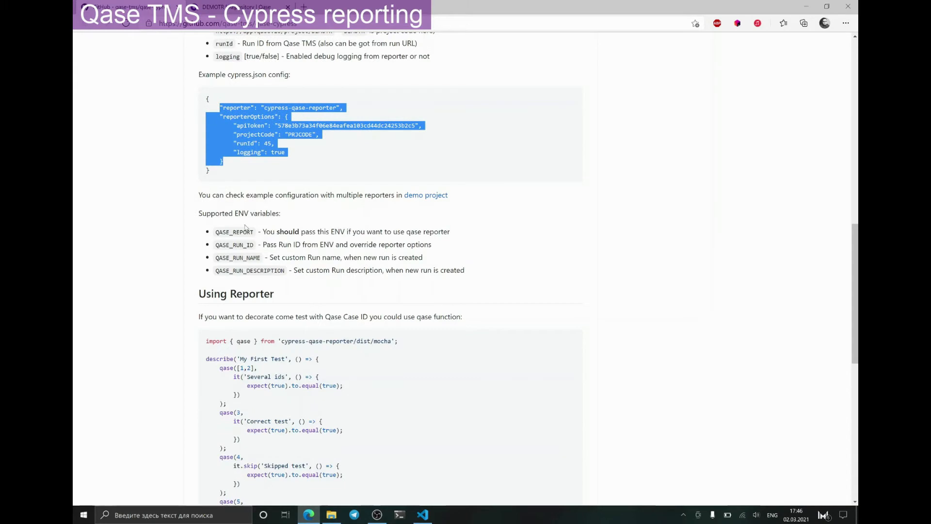
mouse_move(246, 228)
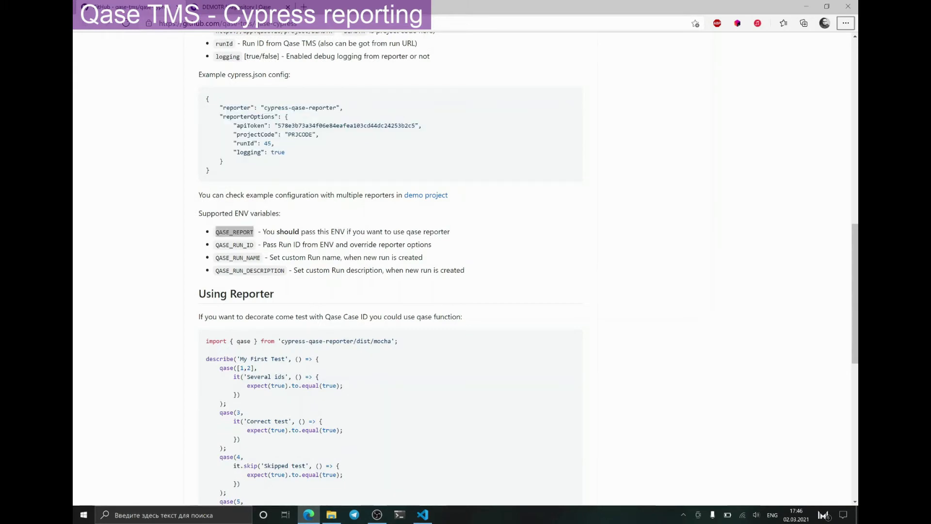
mouse_move(846, 23)
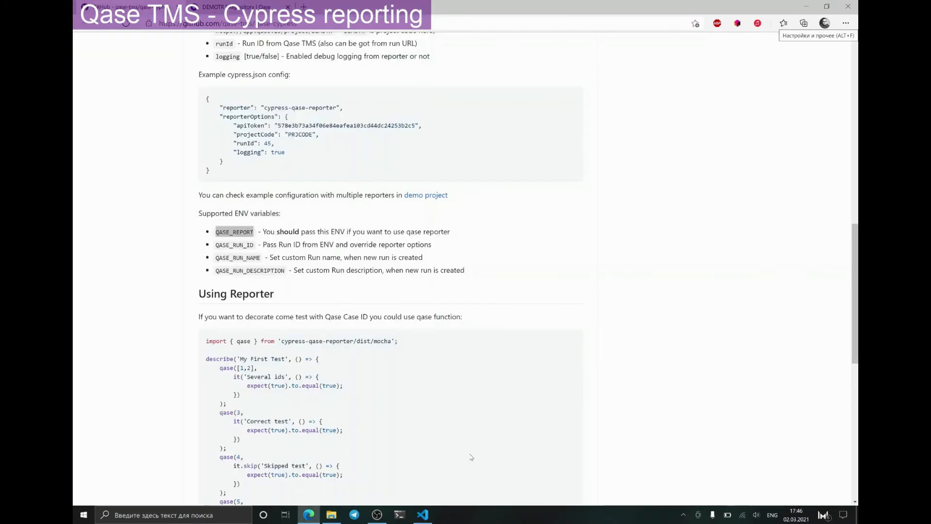
Set $env:QASE_REPORT=1 in the VS Code PowerShell terminal
left_click(377, 515)
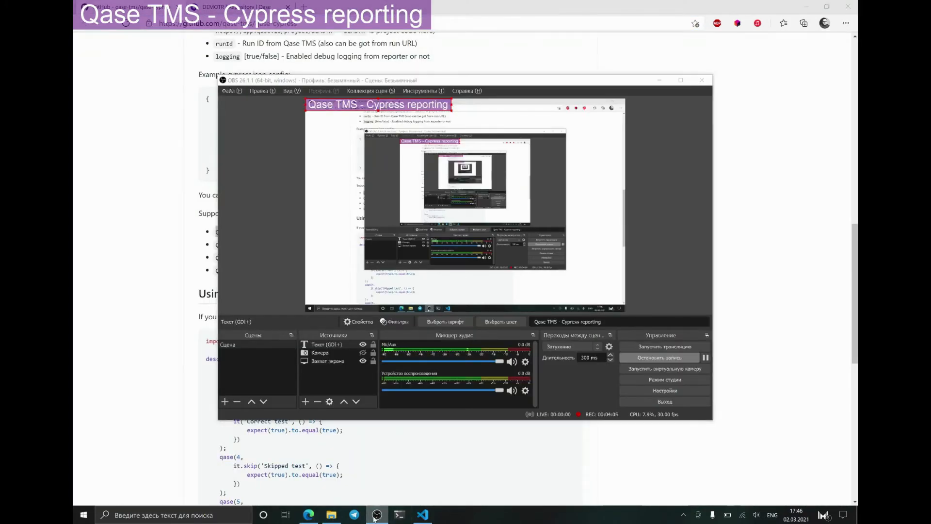
left_click(422, 515)
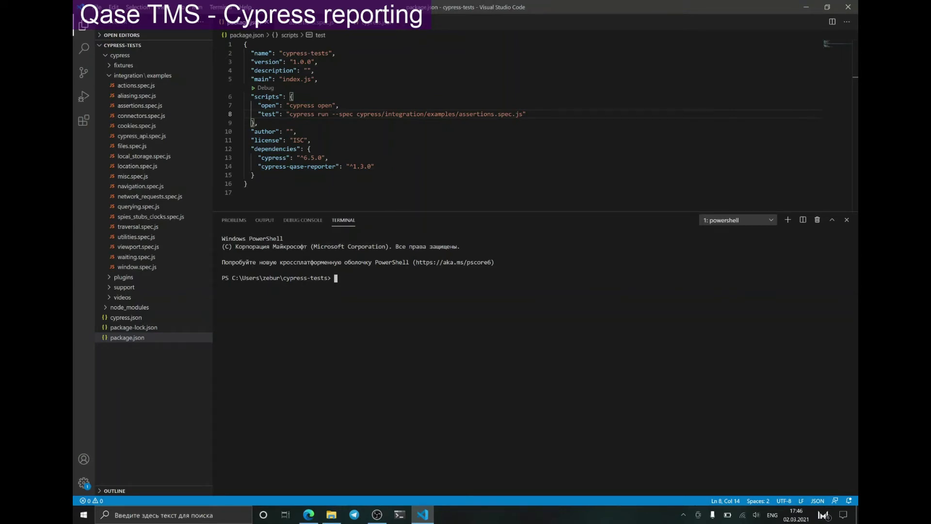
type("$env")
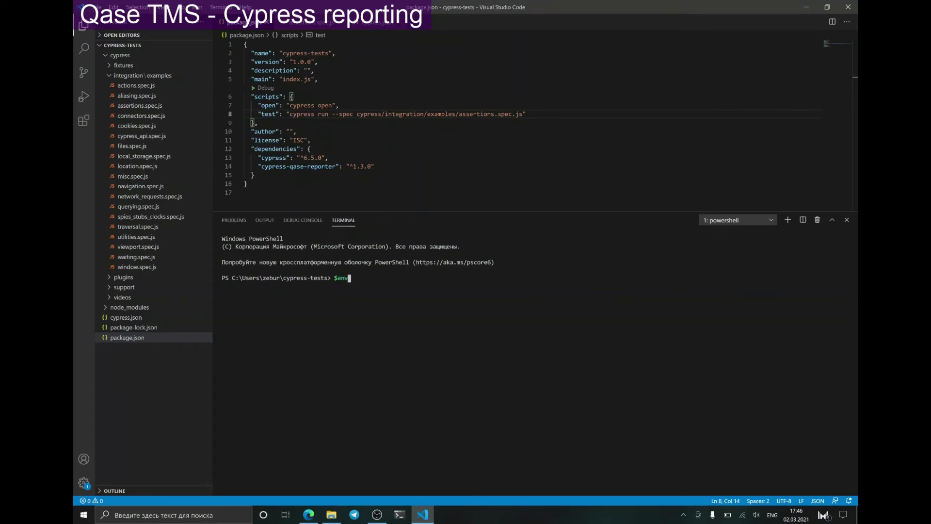
type(":QASE_REPORT")
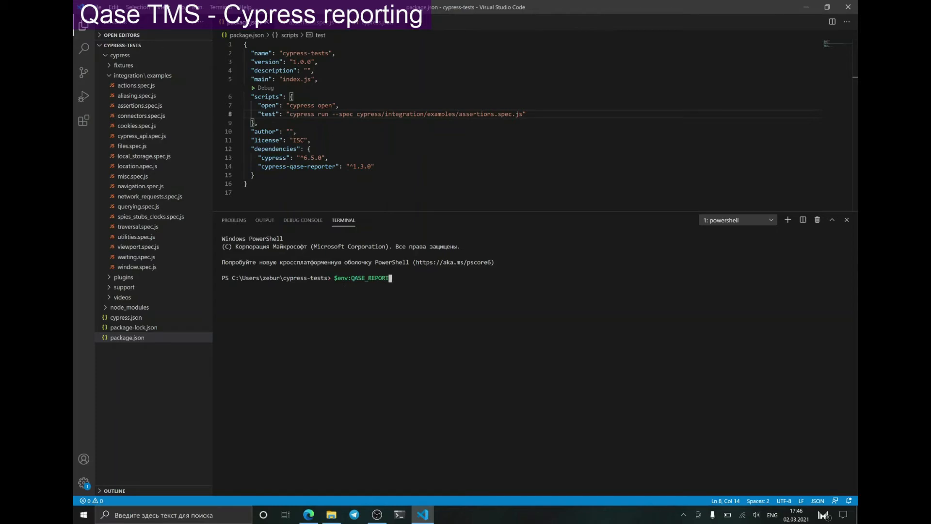
key("Return")
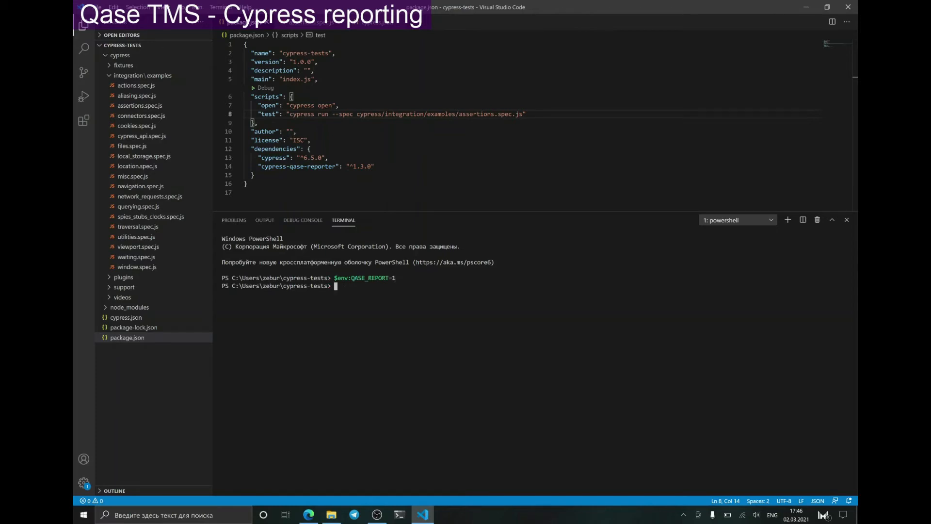
Run npm run test to launch the Cypress tests reporting to Qase run 110
type("npm r")
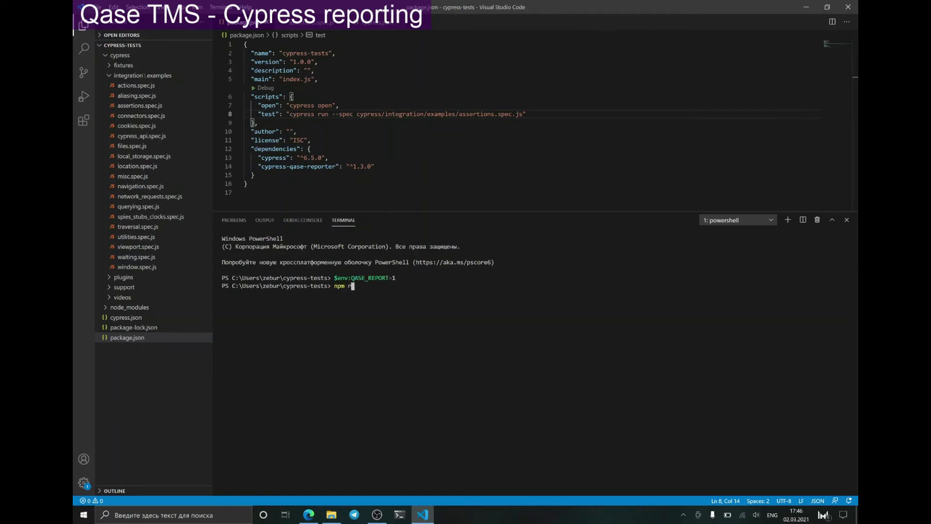
type("un test")
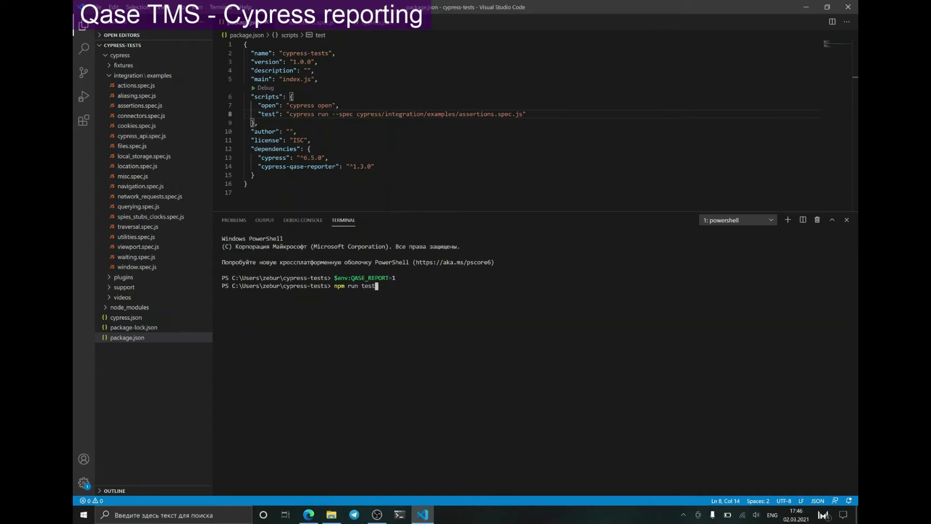
key("Return")
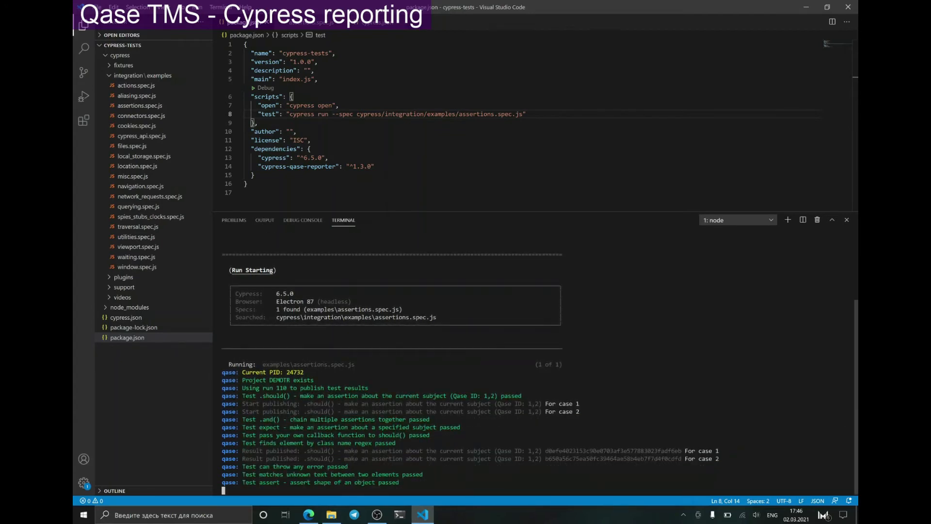
Check the terminal Results table showing all 9 tests passed, then bring up Qase
scroll("down", 3)
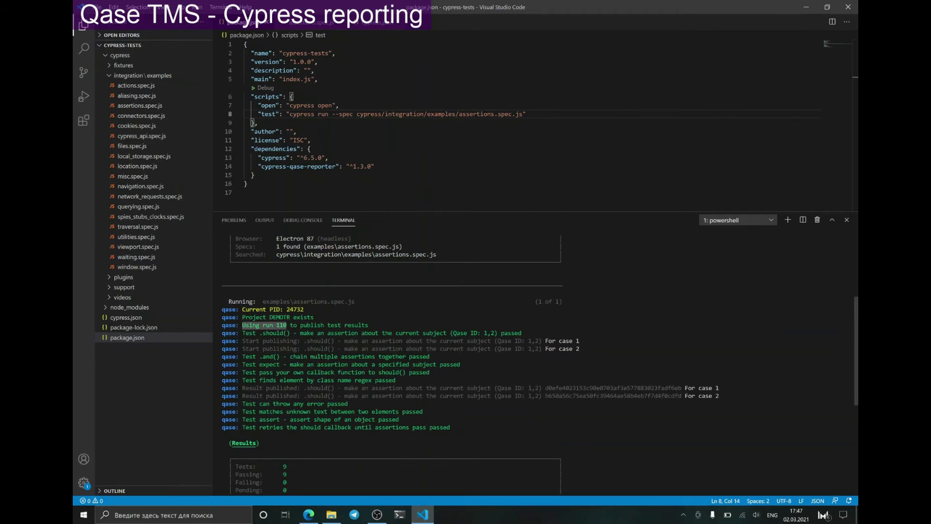
left_click(308, 514)
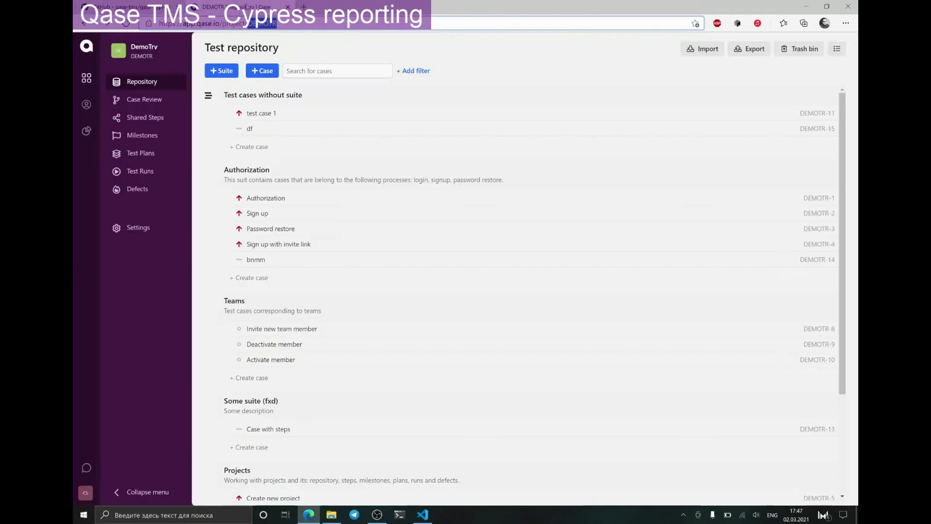
mouse_move(141, 171)
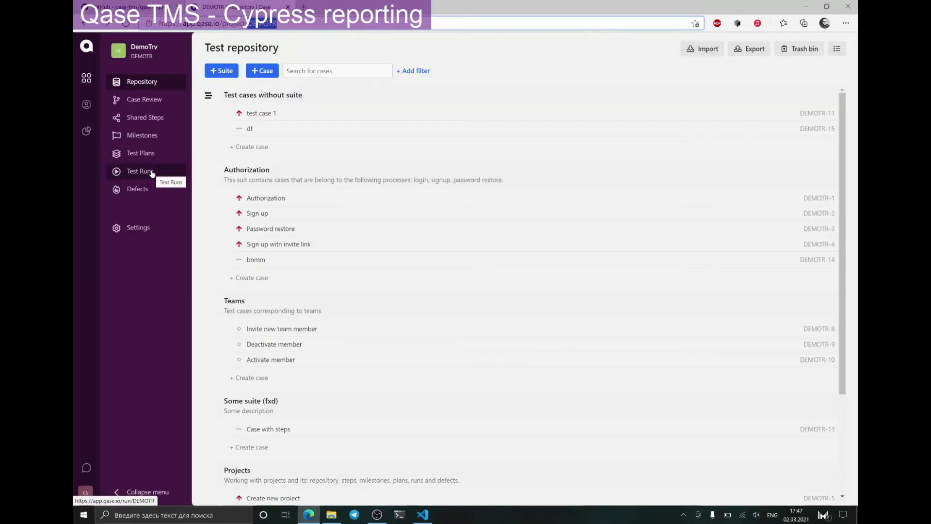
Open the newest automated run, check the Authorization result details, then return to VS Code
left_click(140, 171)
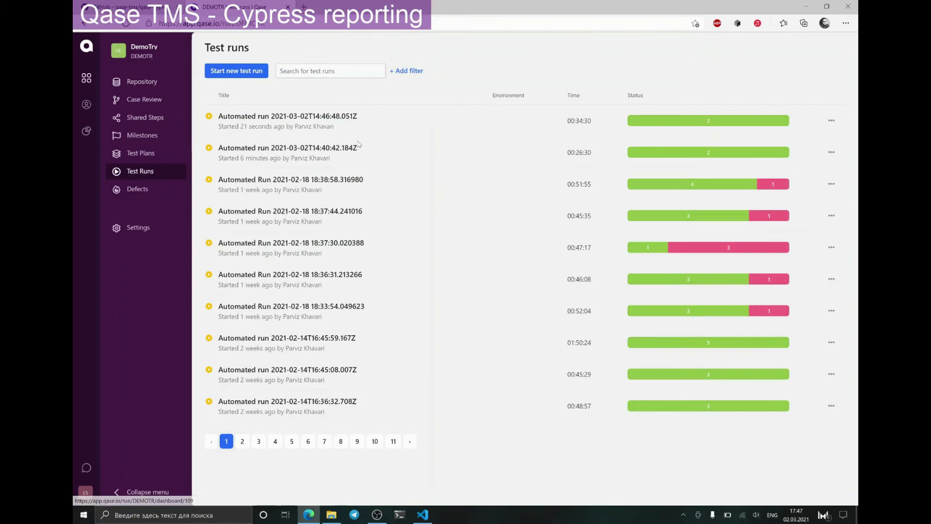
left_click(287, 116)
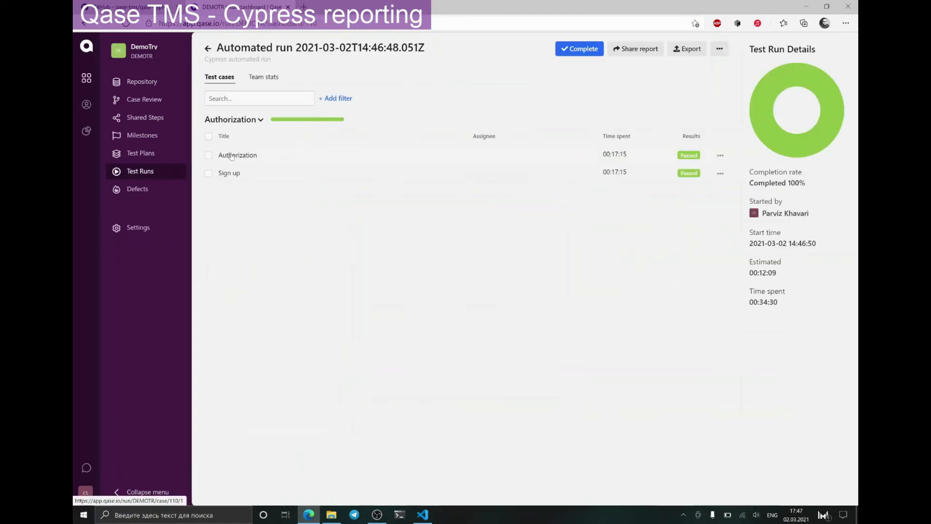
left_click(238, 156)
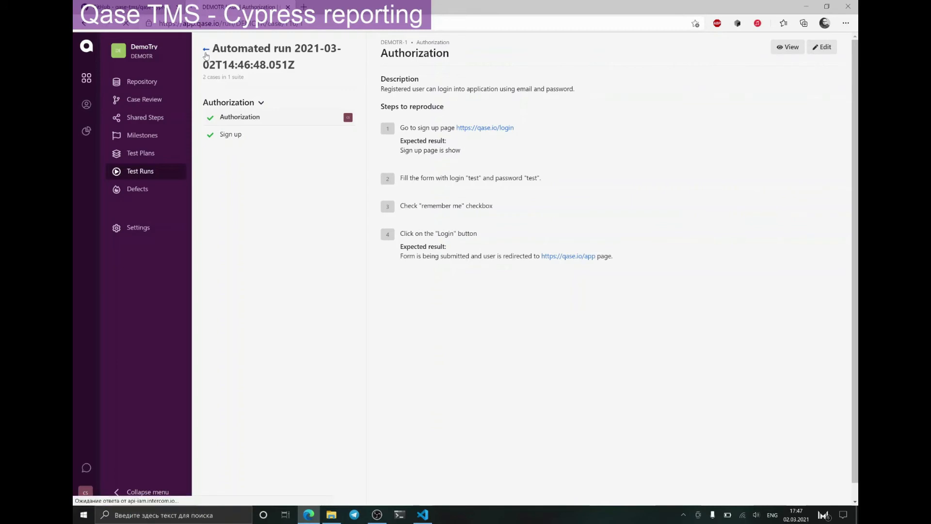
left_click(206, 49)
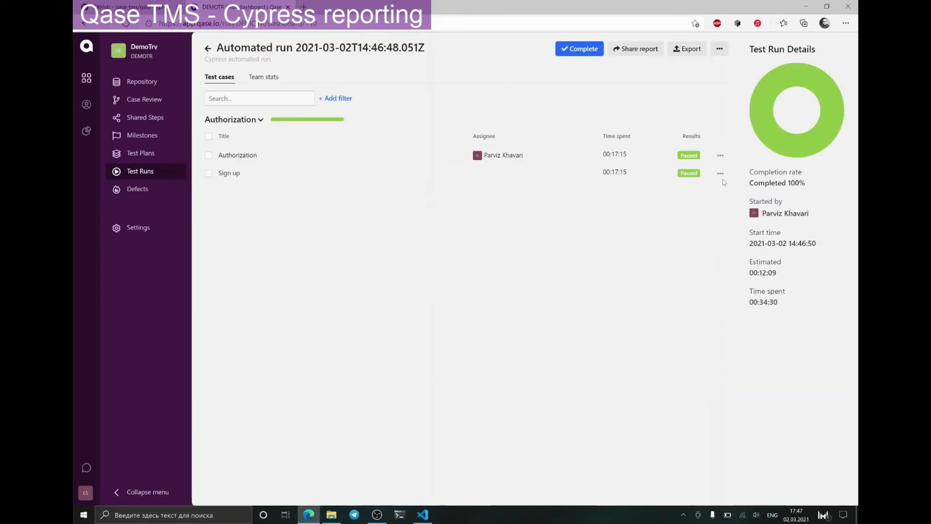
left_click(237, 155)
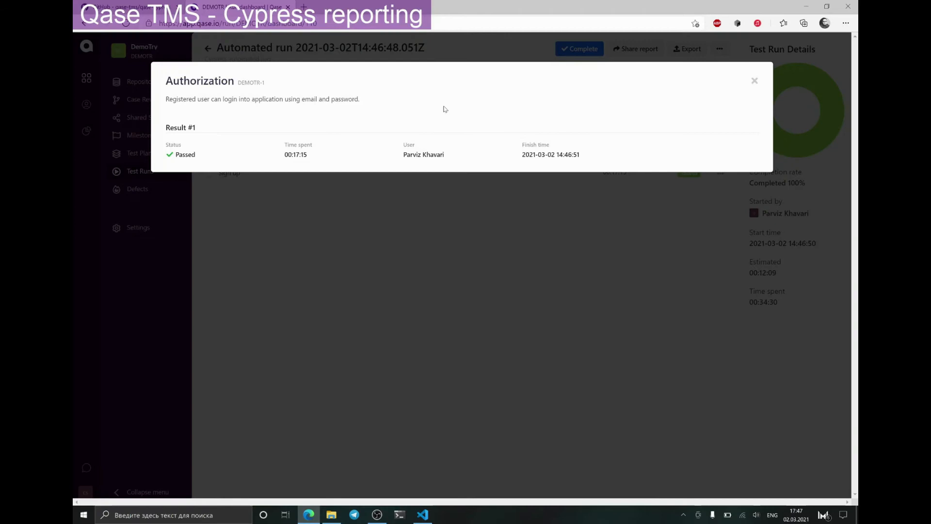
left_click(755, 80)
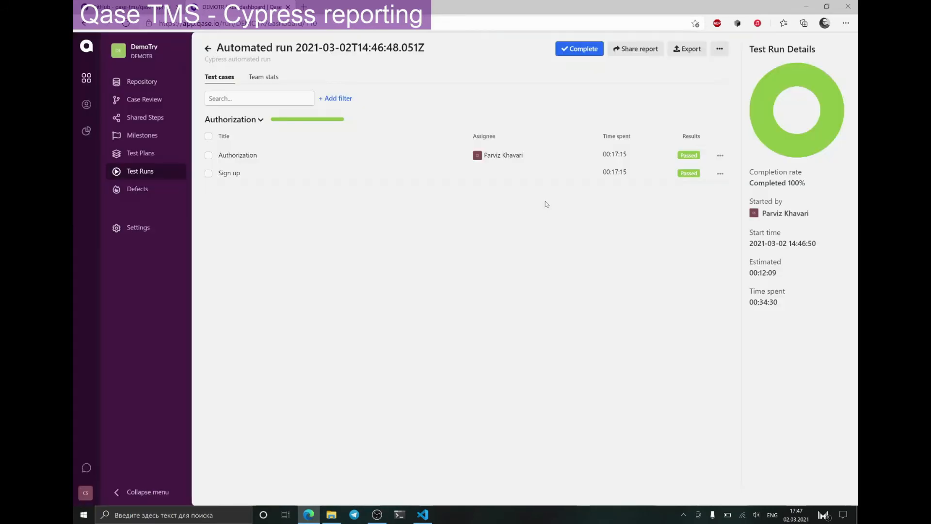
mouse_move(320, 398)
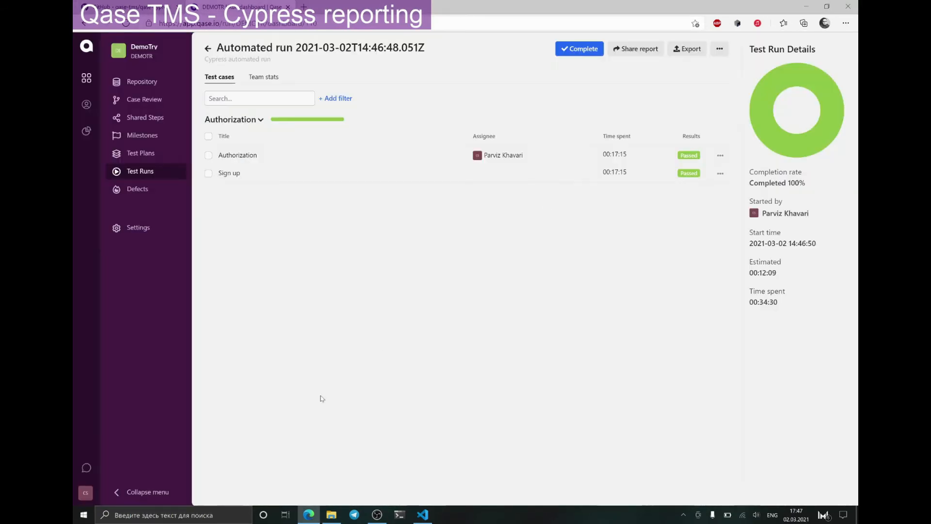
left_click(421, 516)
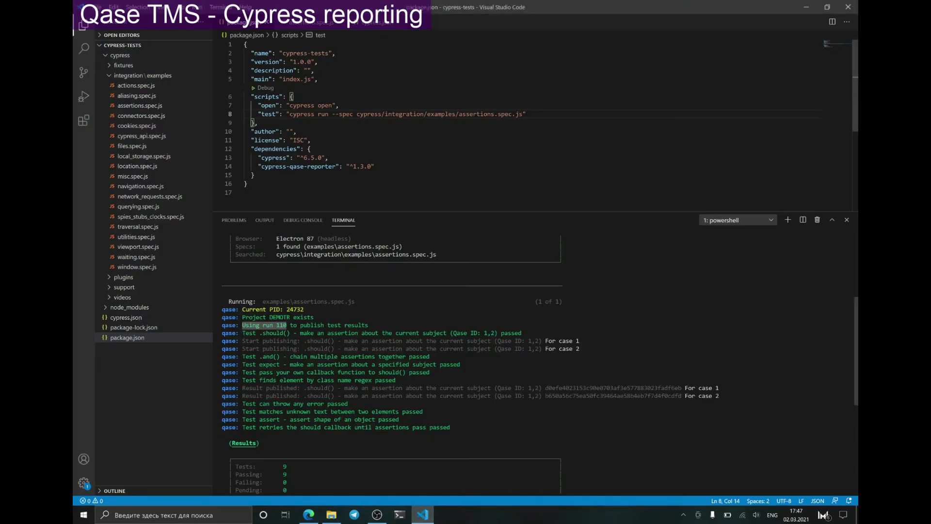
In assertions.spec.js, wrap the last test in qase(3, ...) and change lte(10) to lte(11)
left_click(137, 106)
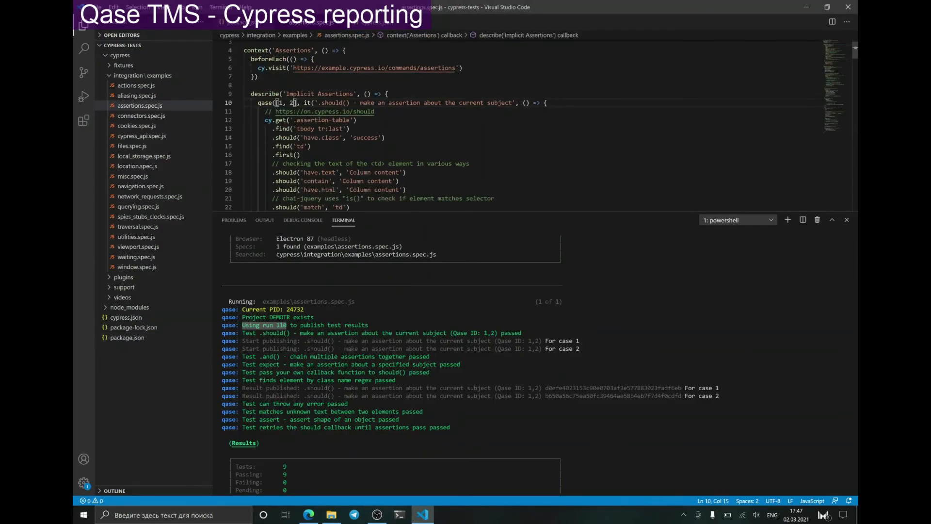
scroll("down", 3)
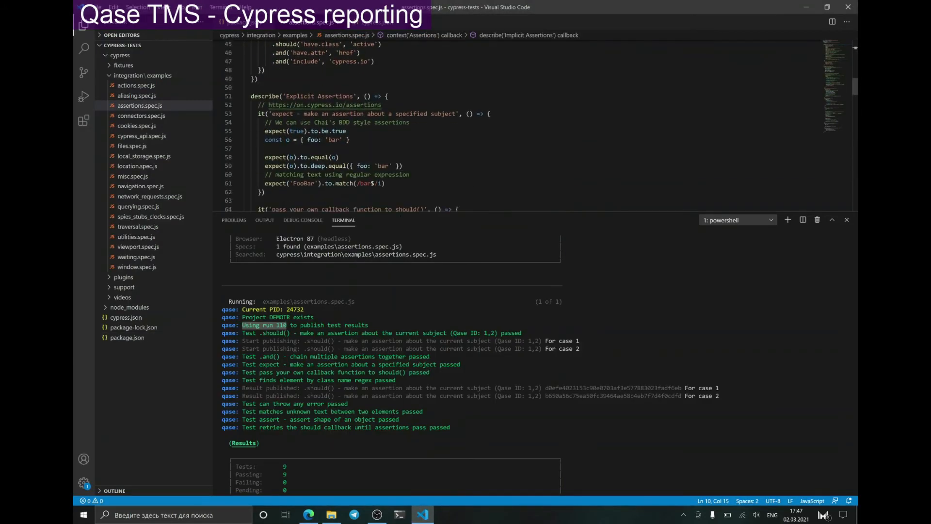
scroll("down", 3)
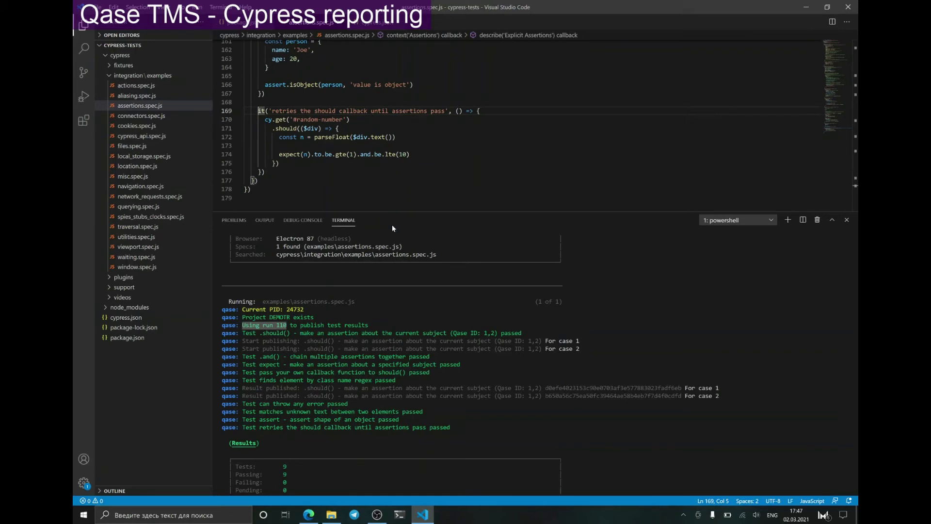
type("qase(")
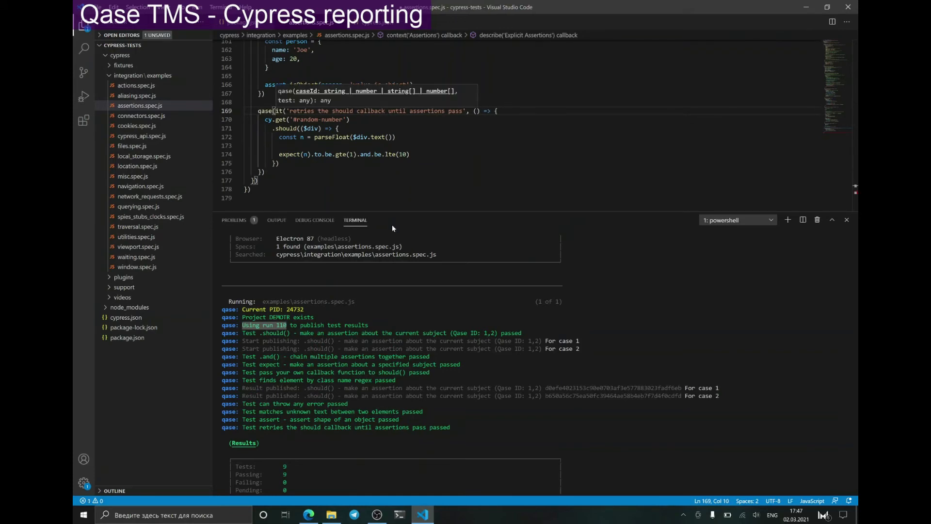
type("3.")
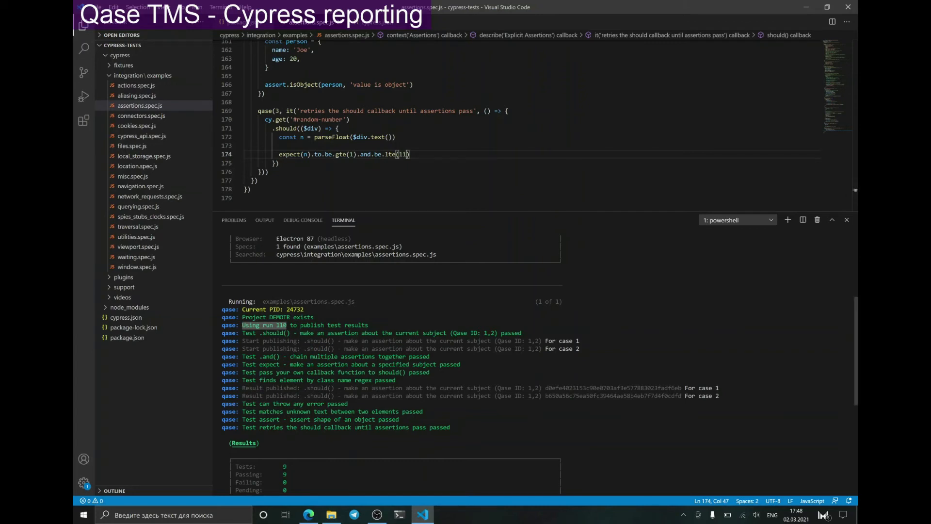
scroll("down", 3)
type("npm run test")
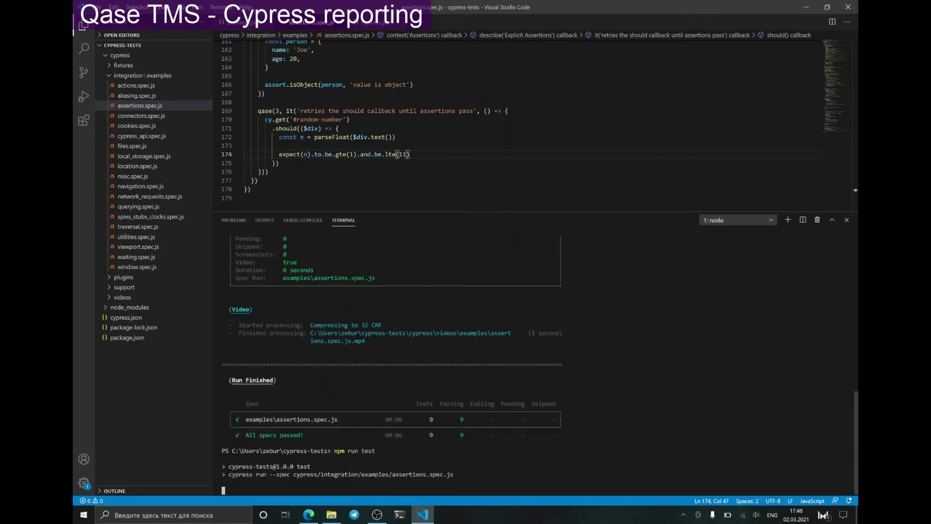
Scroll the npm run test output to confirm 9 passing tests published to Qase run 111
scroll("down", 3)
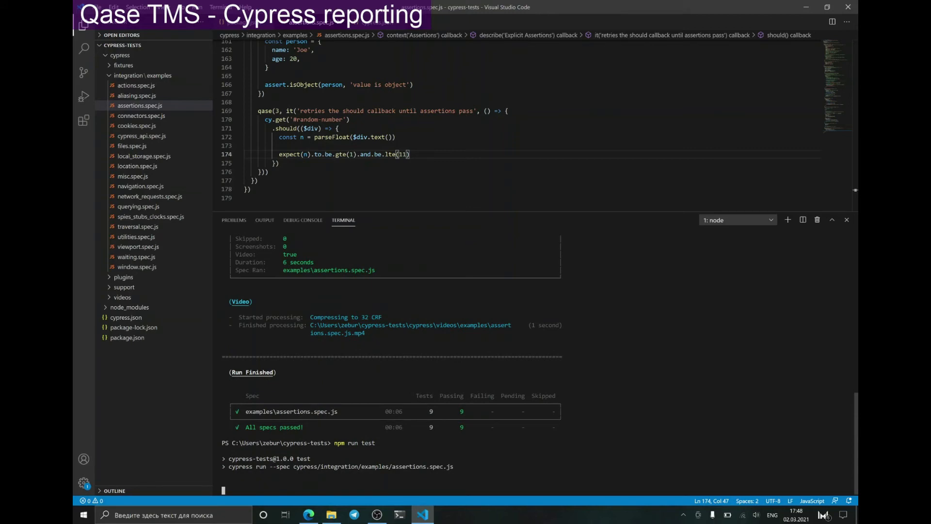
scroll("down", 3)
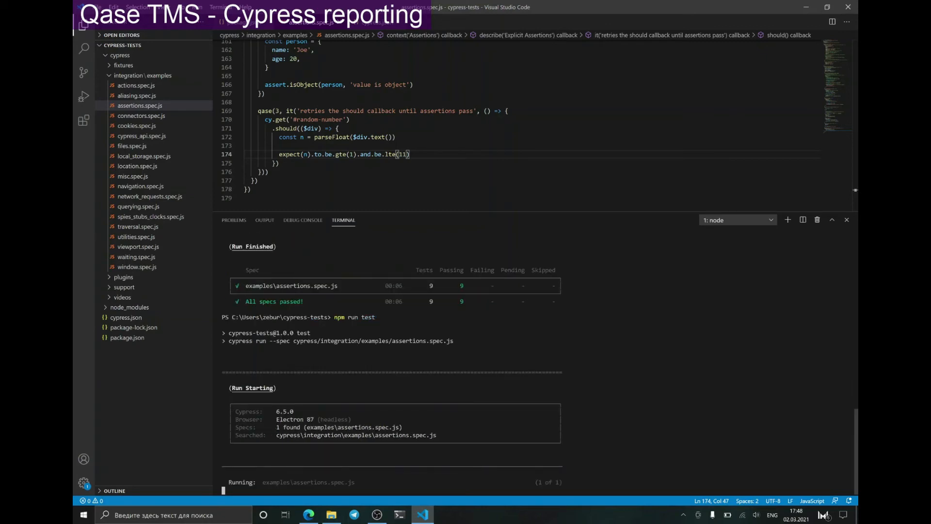
scroll("down", 3)
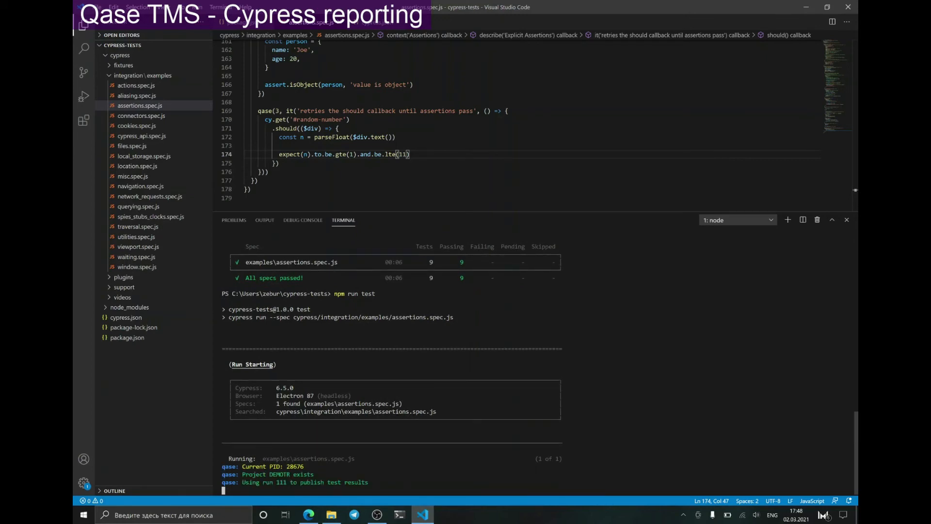
scroll("down", 3)
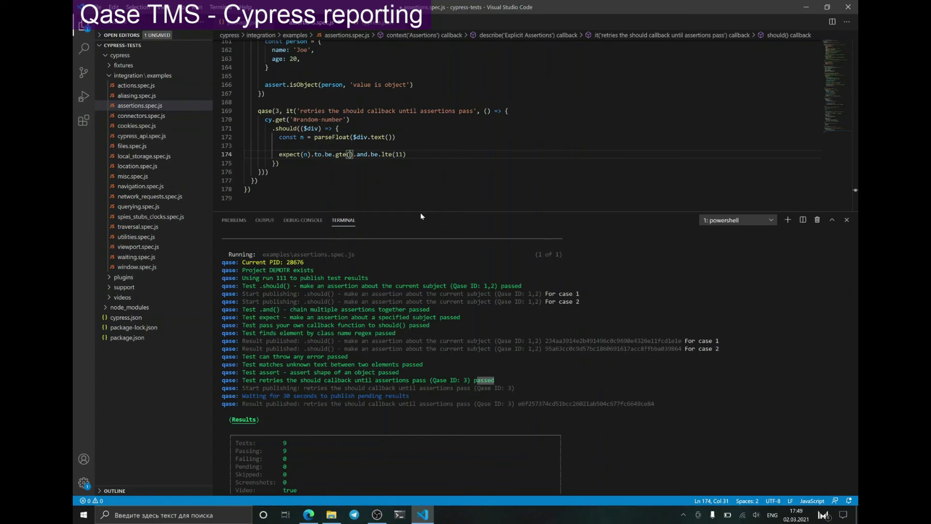
Change gte(1) to gte(30) in the last test and rerun npm run test
type("30")
type("npm run test")
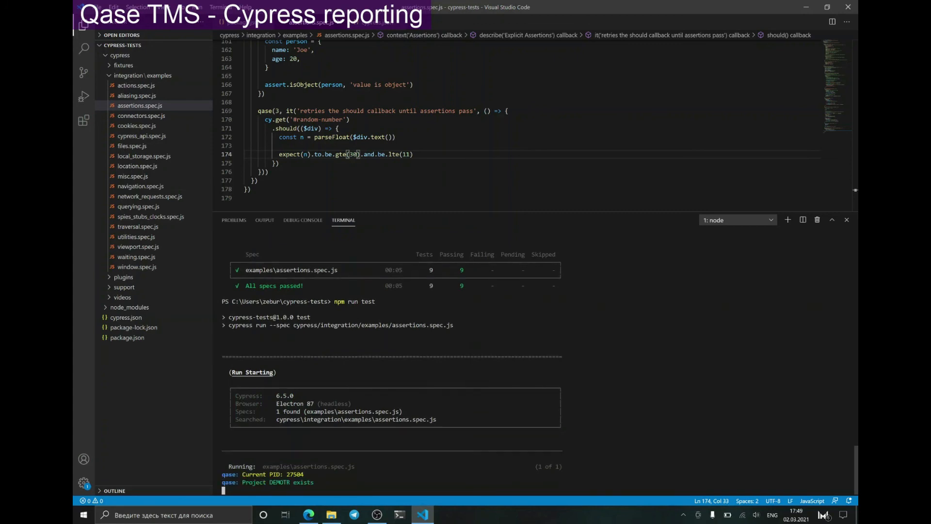
scroll("down", 3)
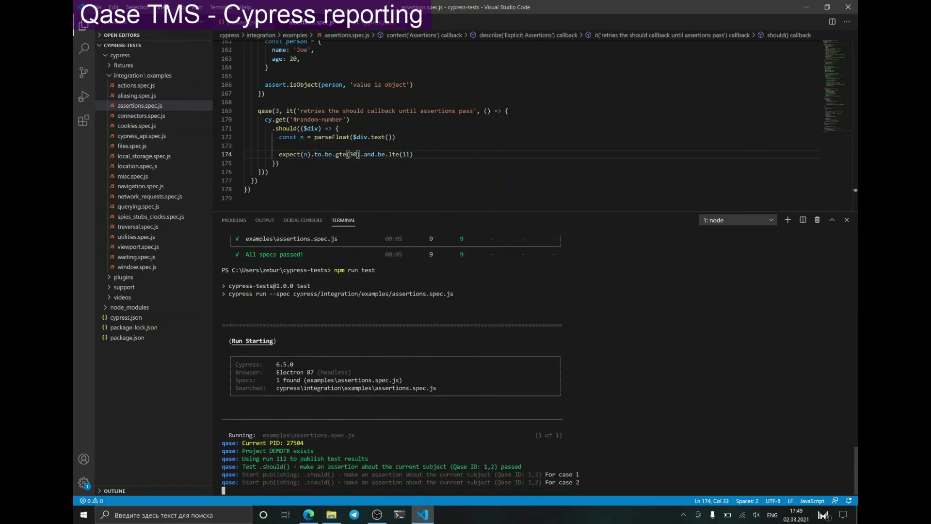
scroll("down", 3)
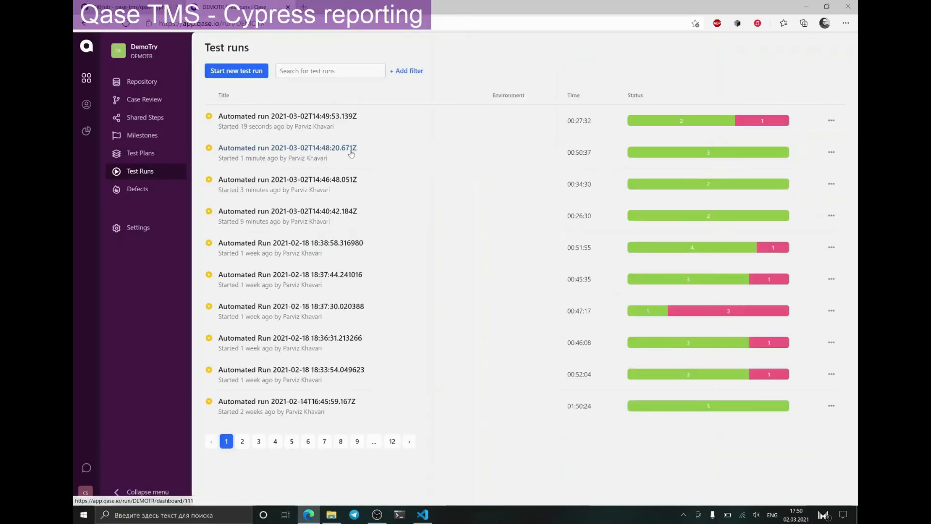
Open the newest run's failed Password restore result: expected 8 to be at least 30
left_click(287, 116)
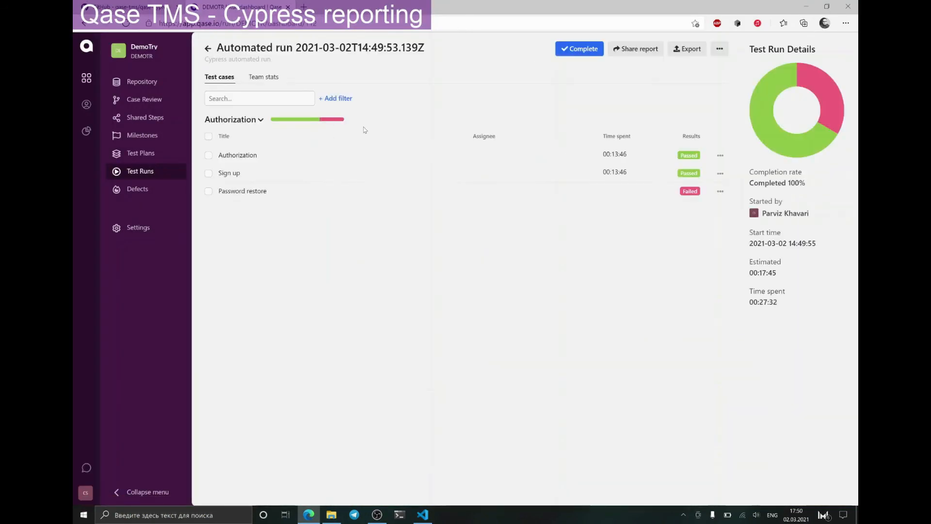
left_click(243, 191)
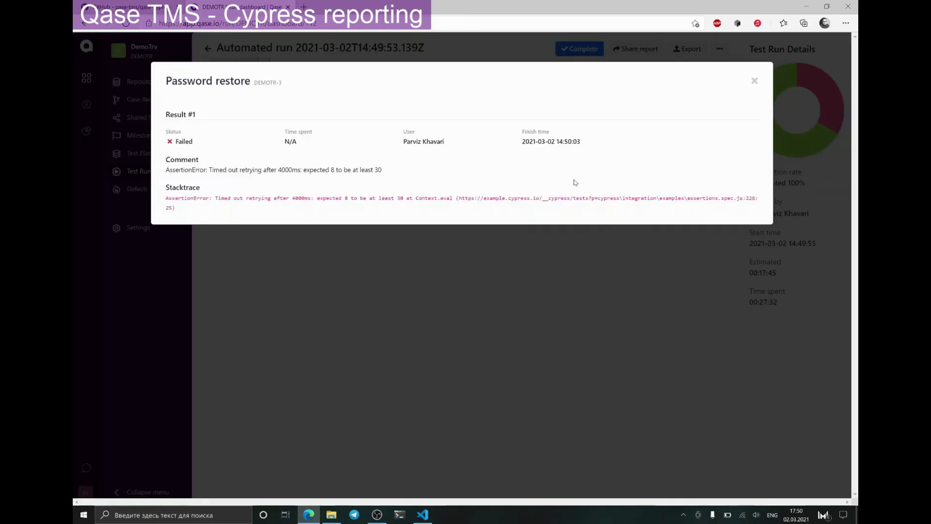
mouse_move(202, 212)
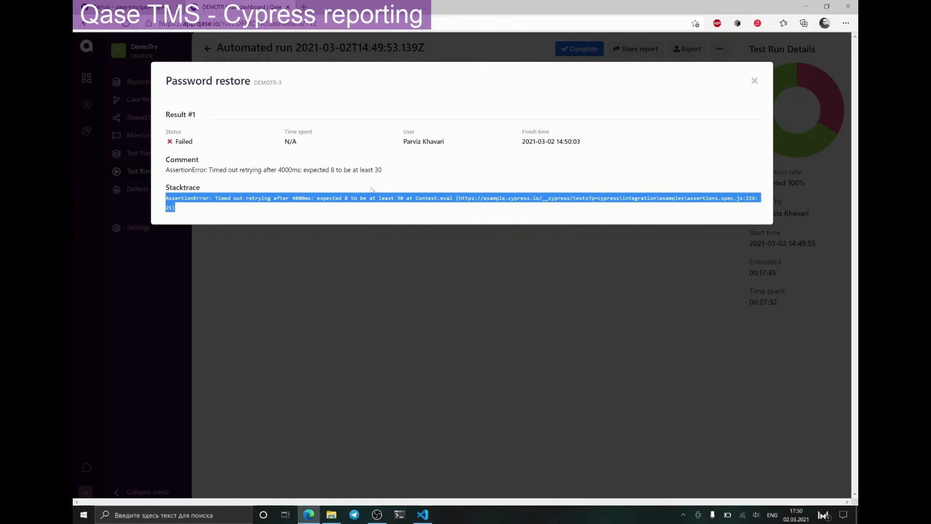
left_click(371, 190)
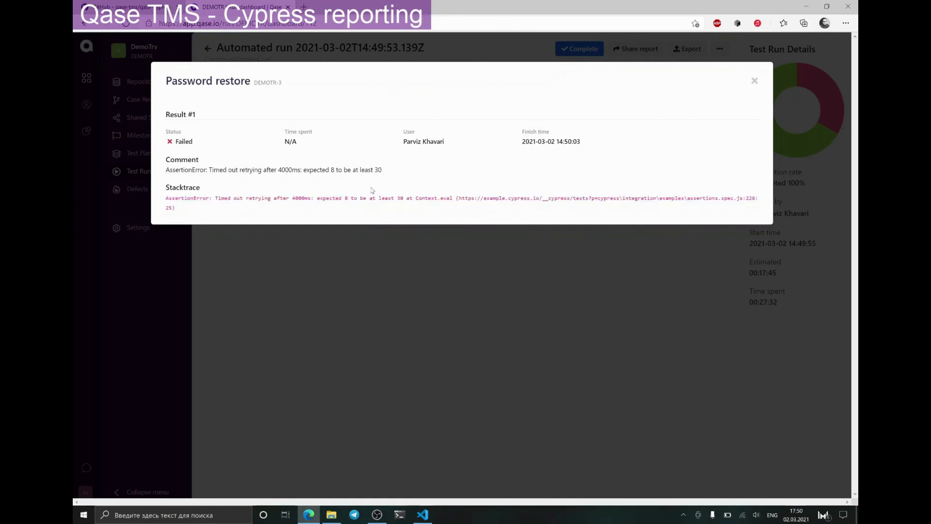